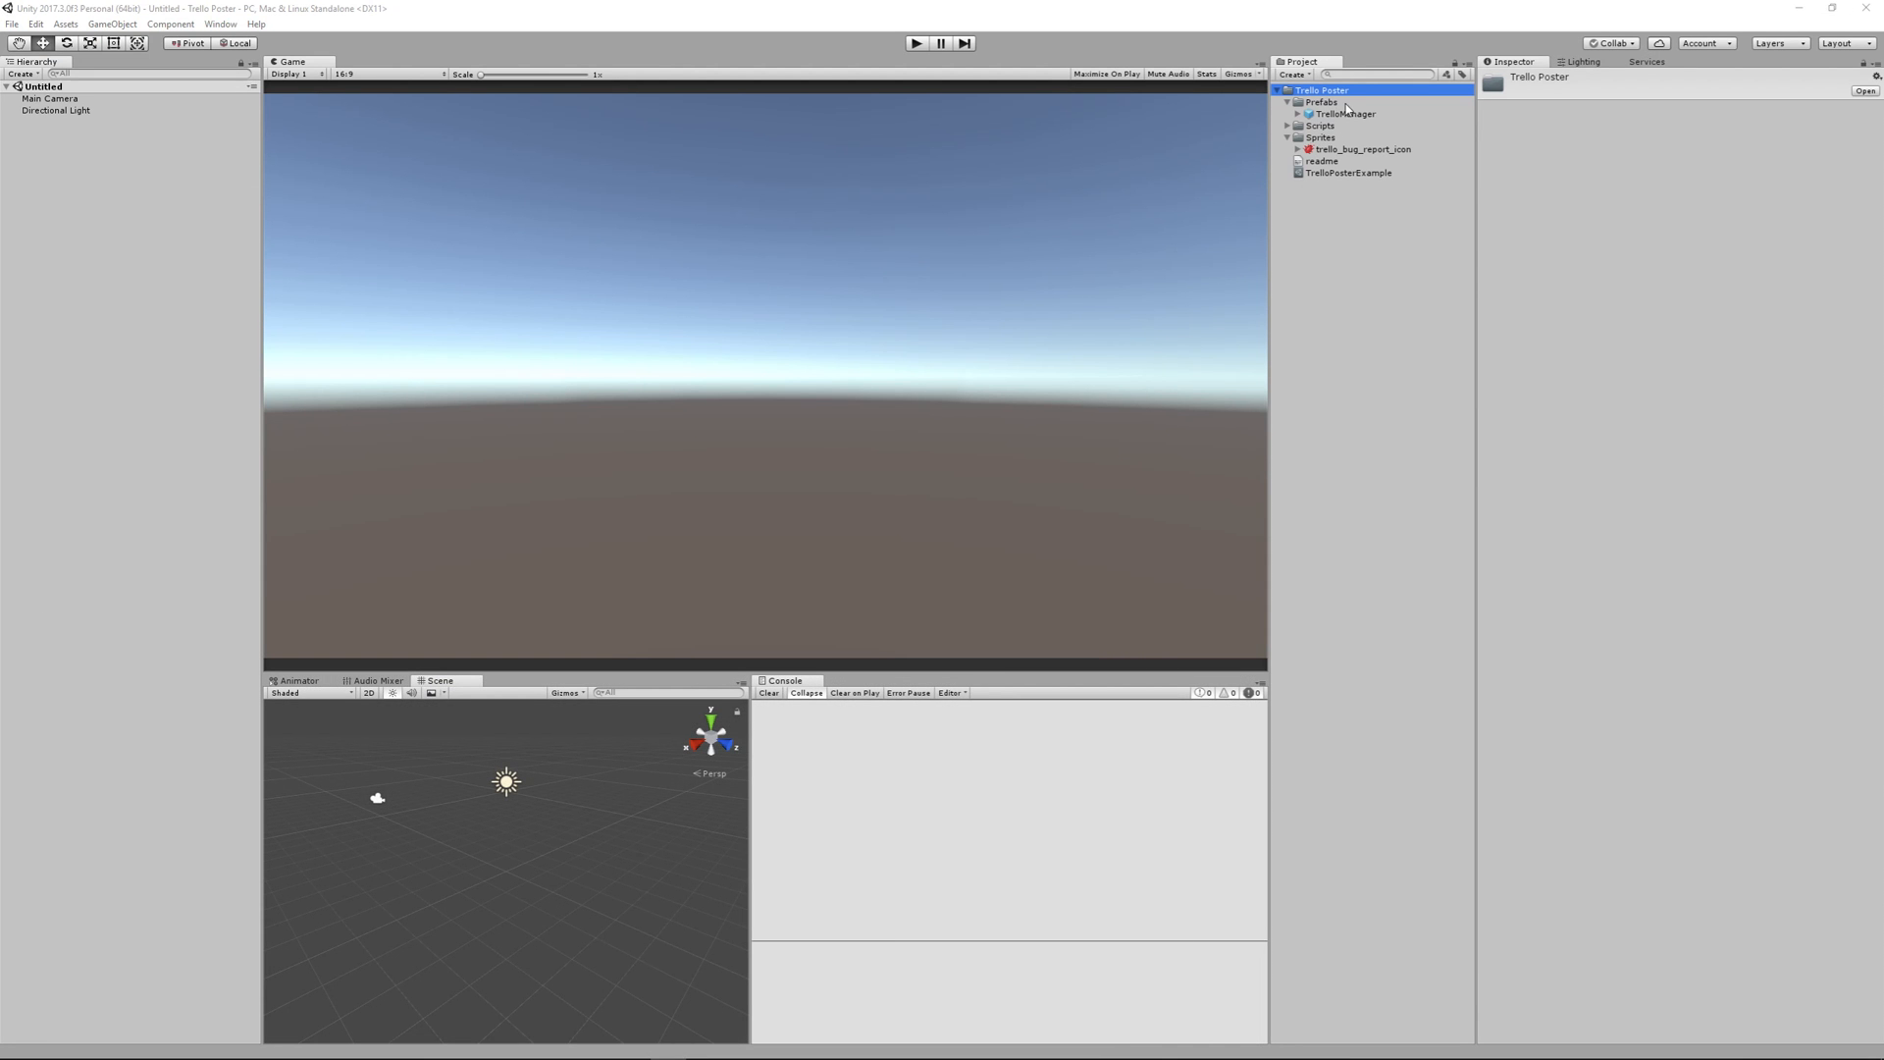
- Fill the TrelloPosterExample asset's Key and Token from the Trello API key and access token pages
{"action": "left_click", "coordinate": [1348, 172]}
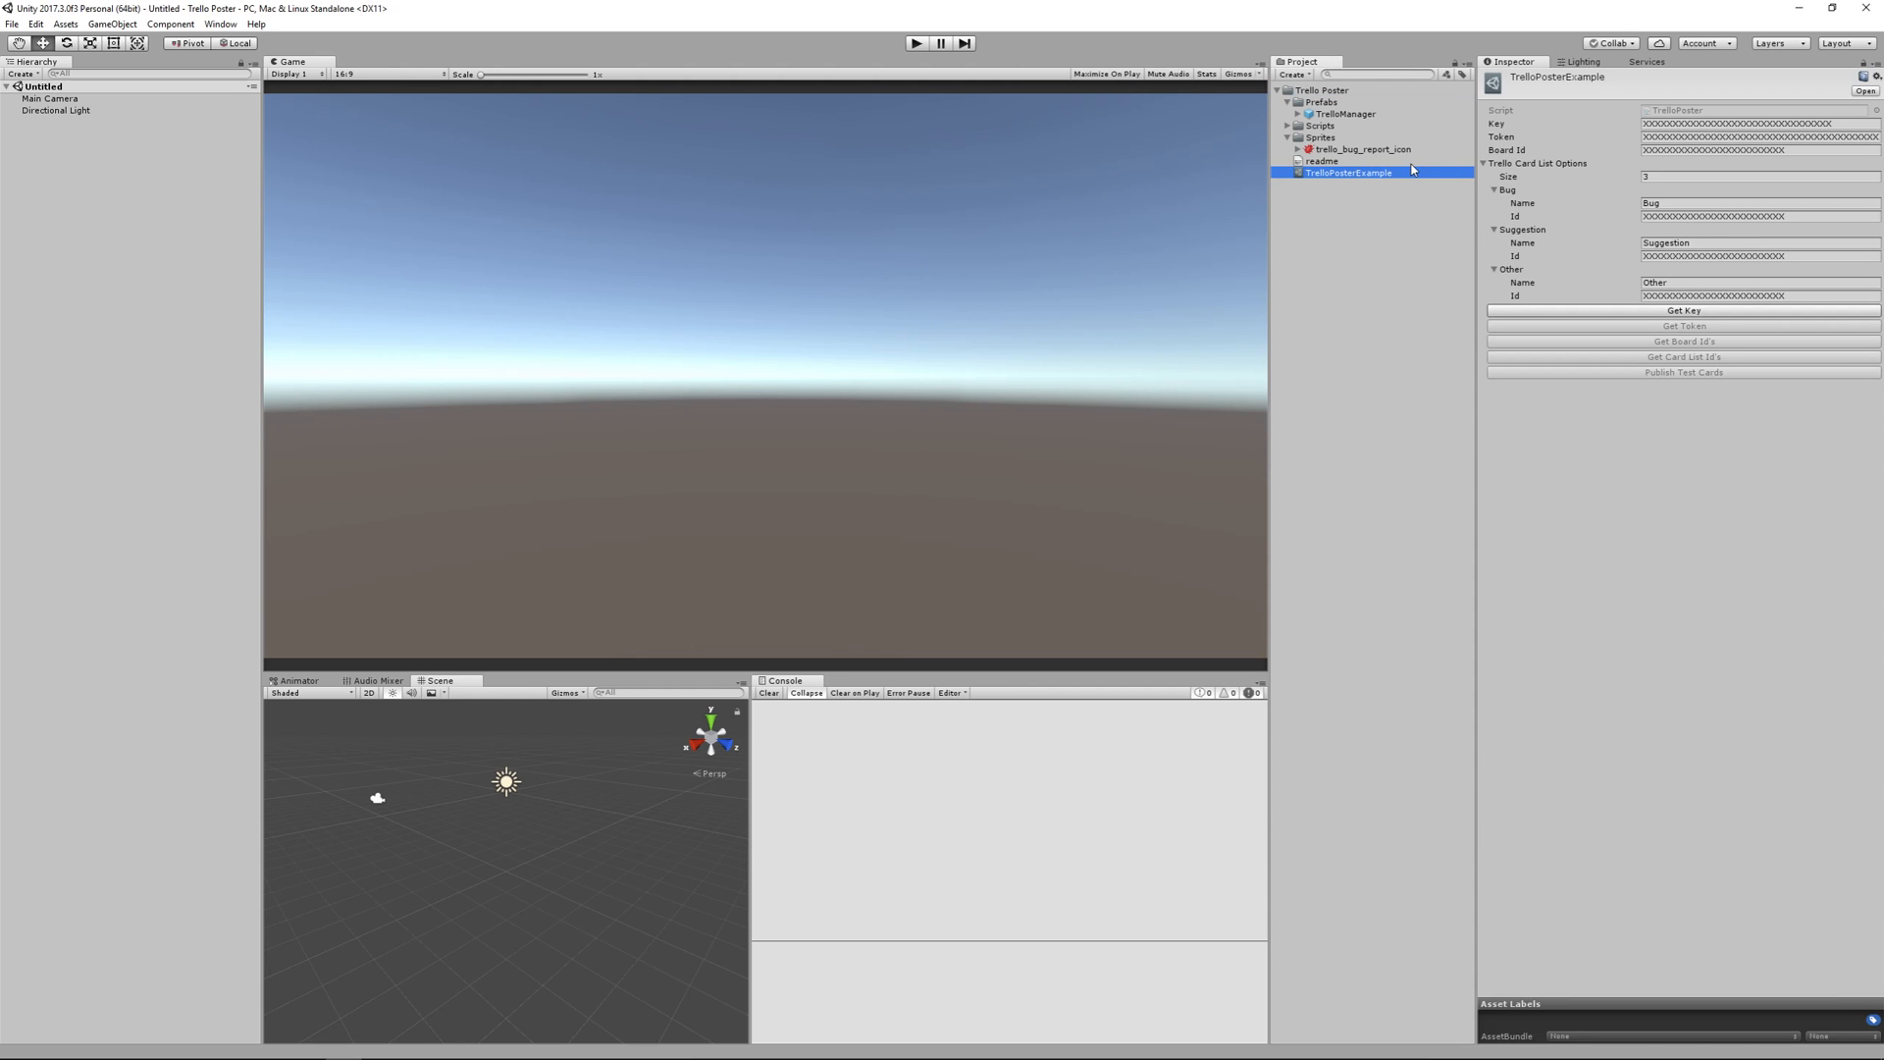
{"action": "mouse_move", "coordinate": [1556, 145]}
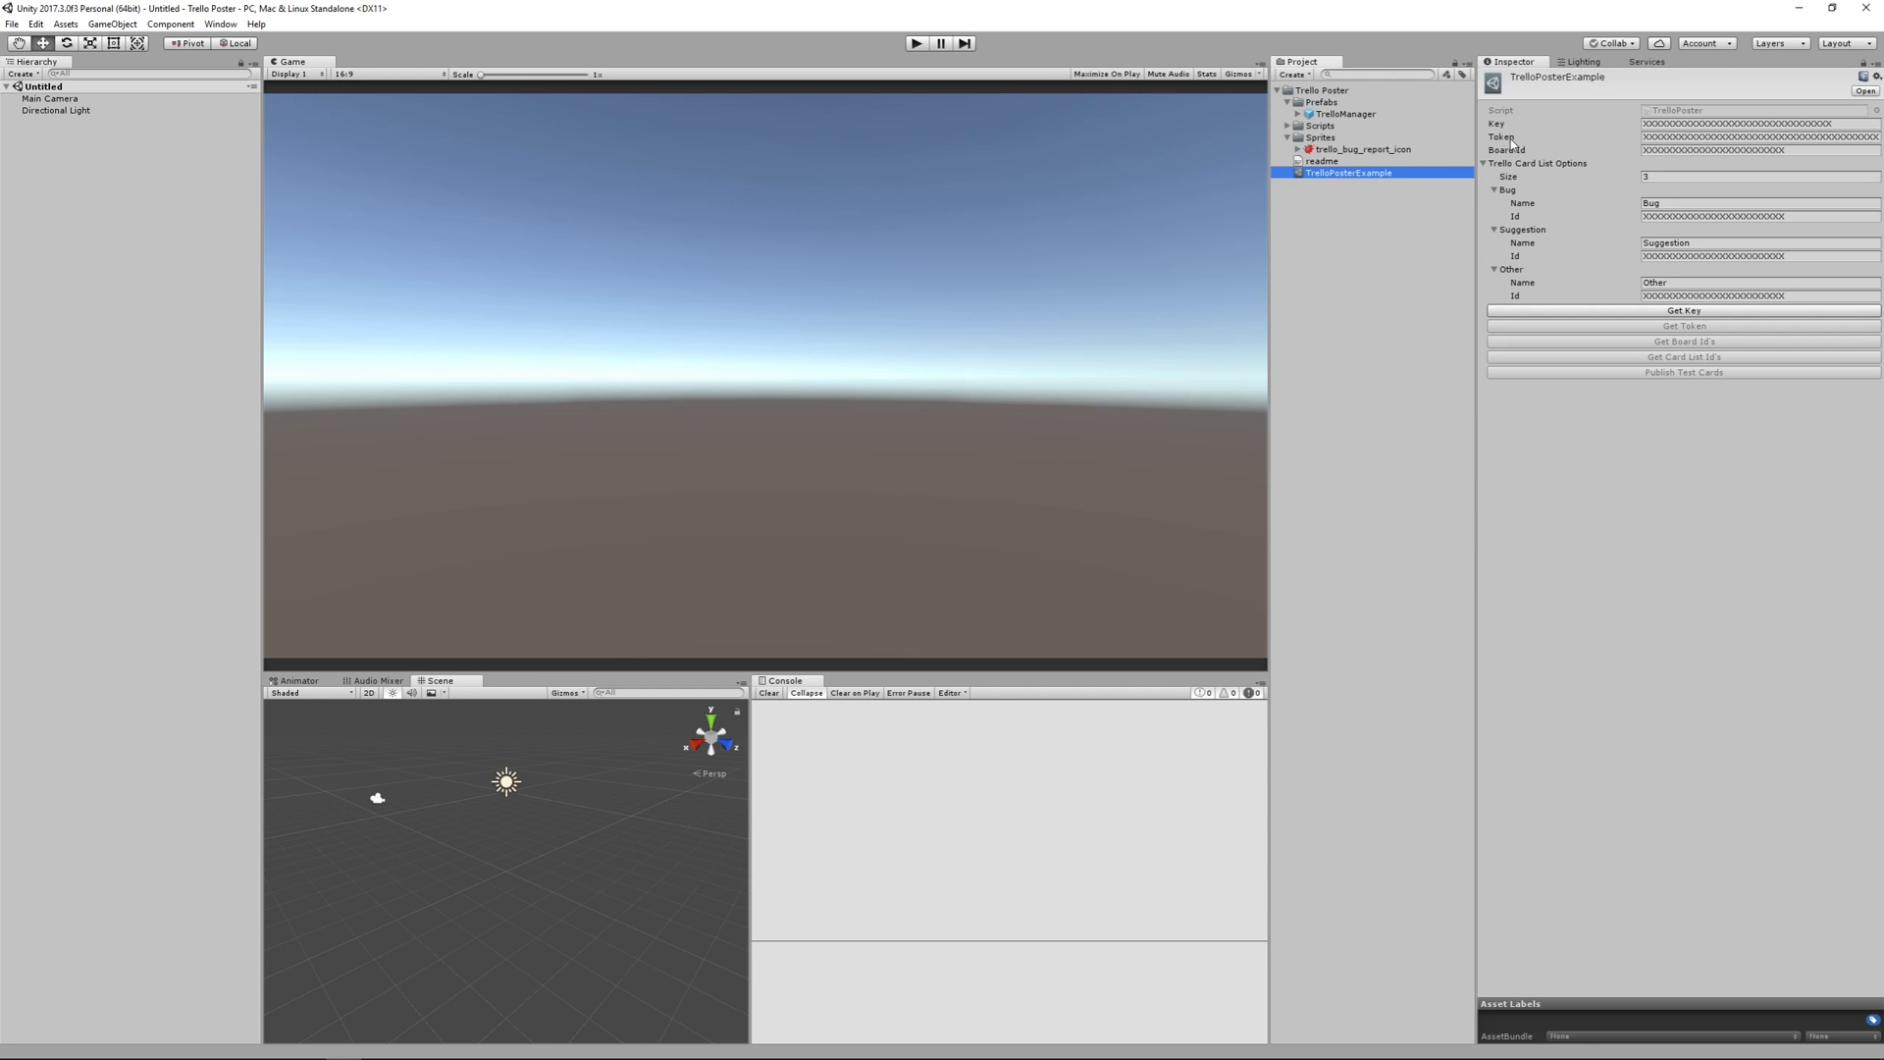
{"action": "left_click", "coordinate": [1682, 310]}
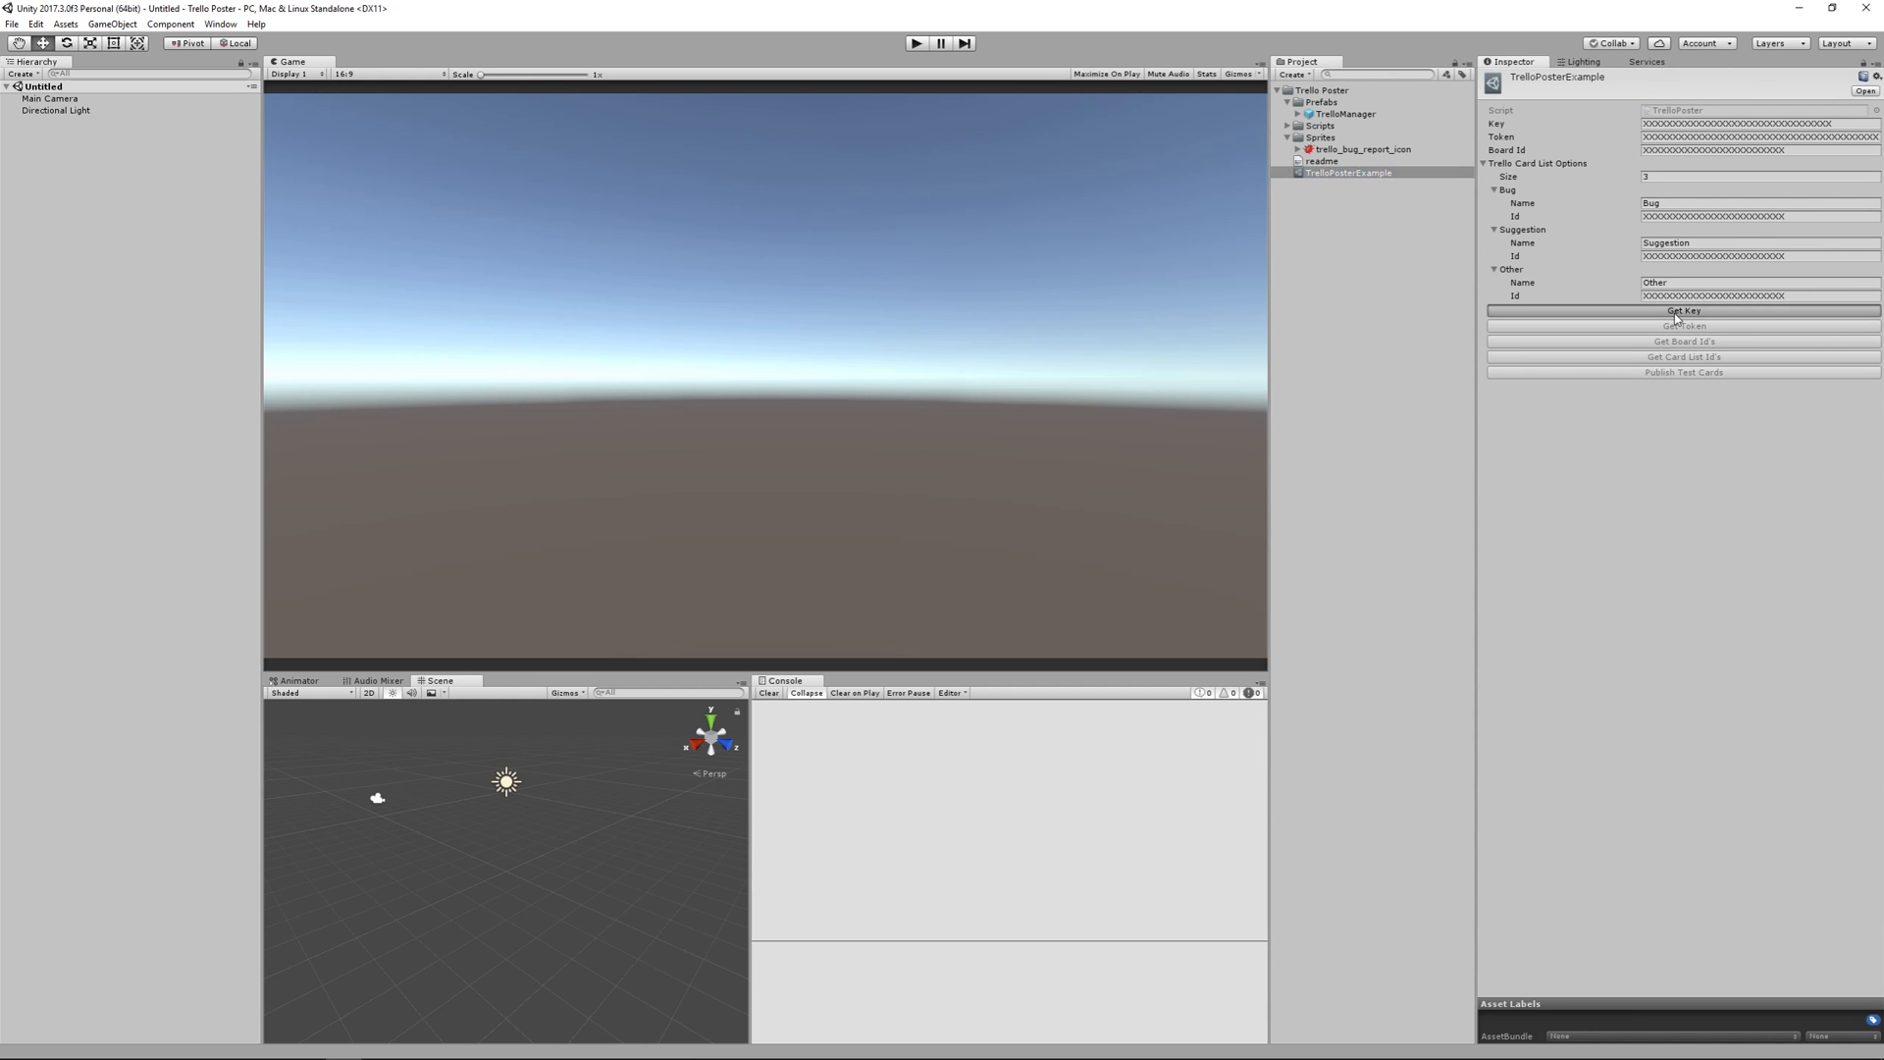
{"action": "left_click", "coordinate": [1682, 310]}
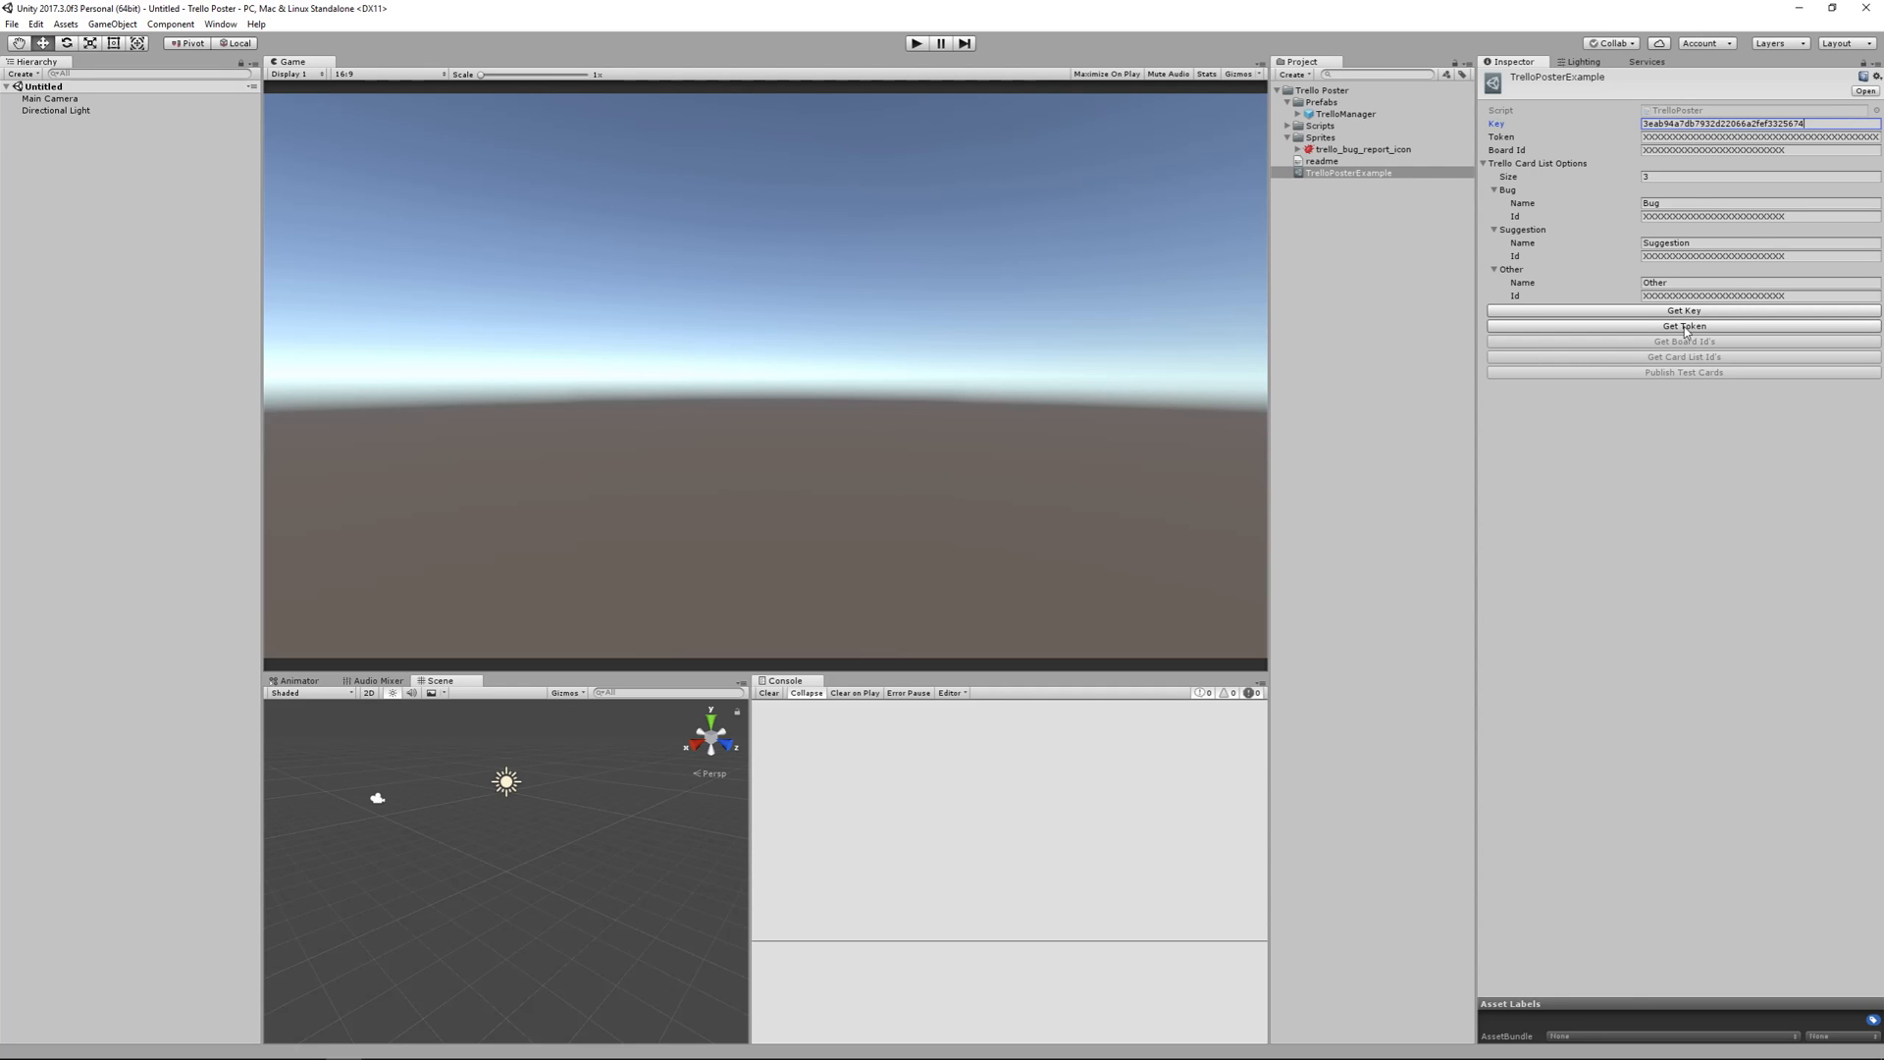
{"action": "left_click", "coordinate": [1684, 326]}
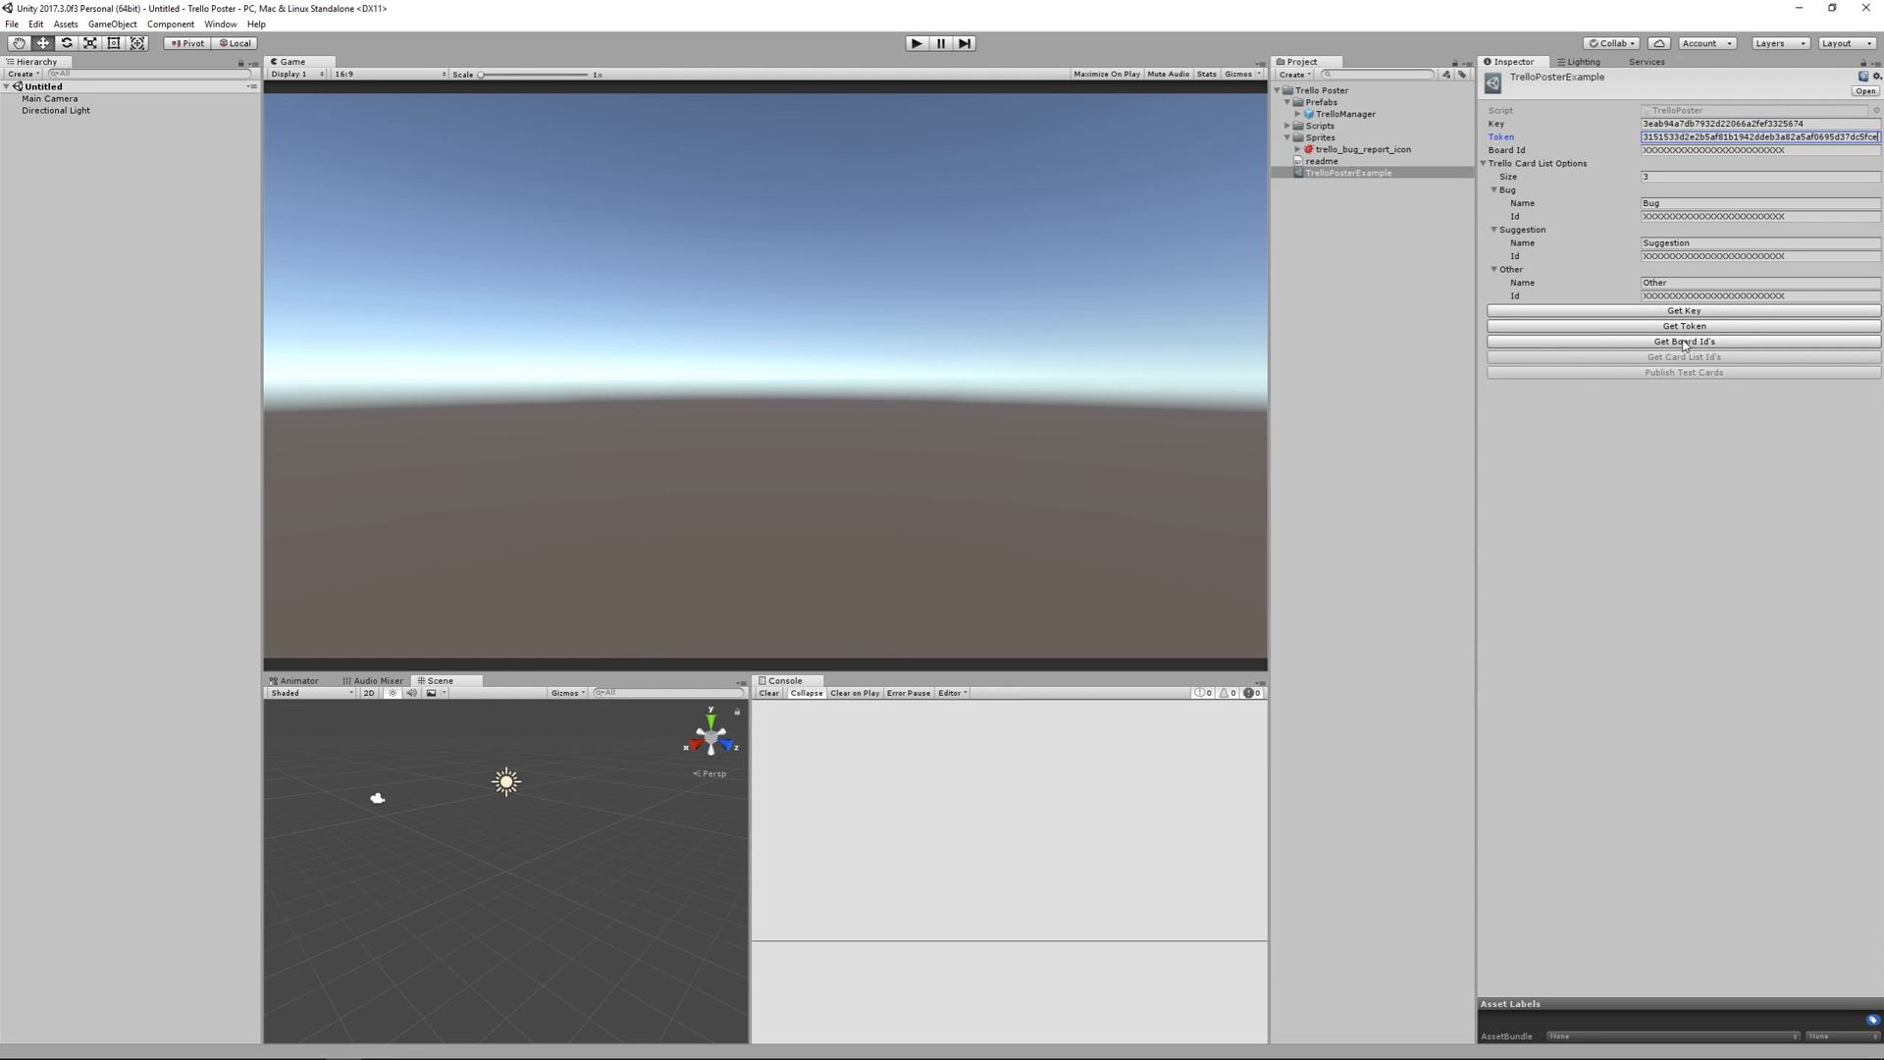
- Look up the Trello board ids and enter the board id into the asset
{"action": "left_click", "coordinate": [1684, 341]}
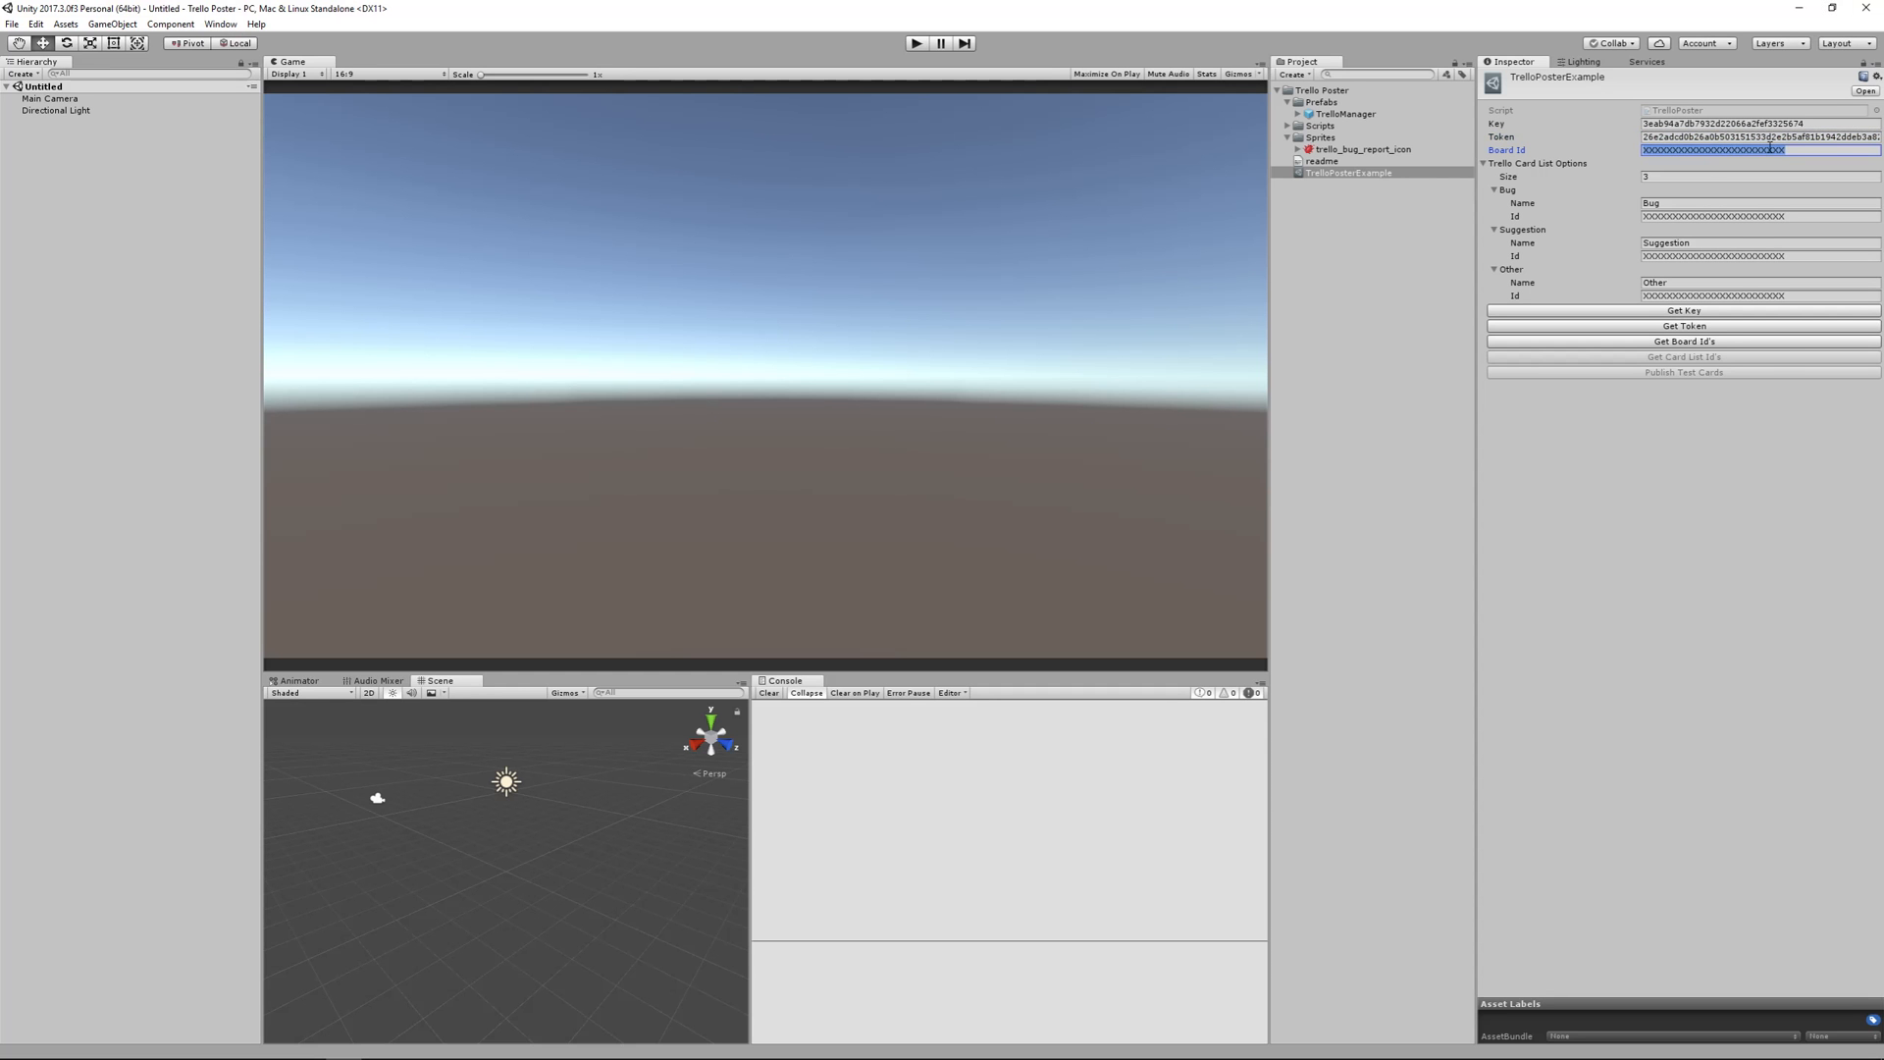
{"action": "left_click", "coordinate": [1683, 339]}
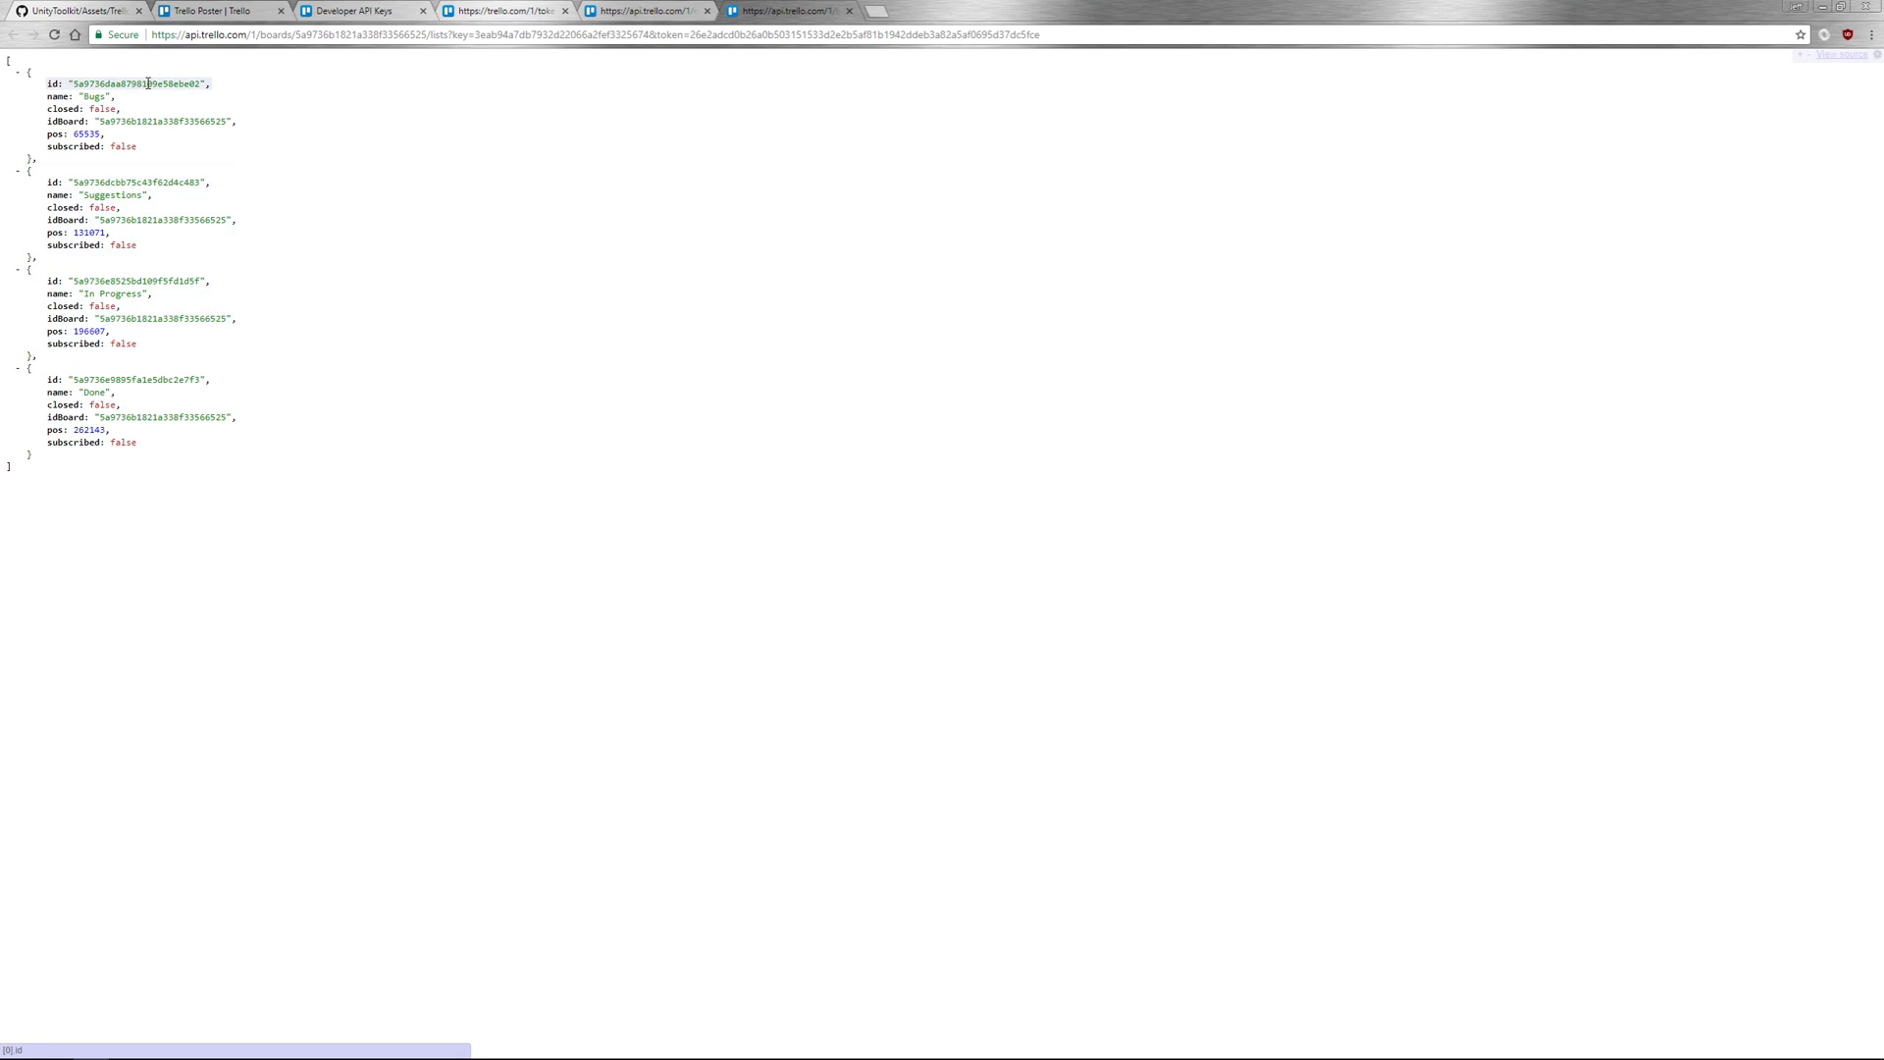
- Copy the Bugs and Suggestions list ids into the Bug and Suggestion card lists and post test cards
{"action": "double_click", "coordinate": [132, 83]}
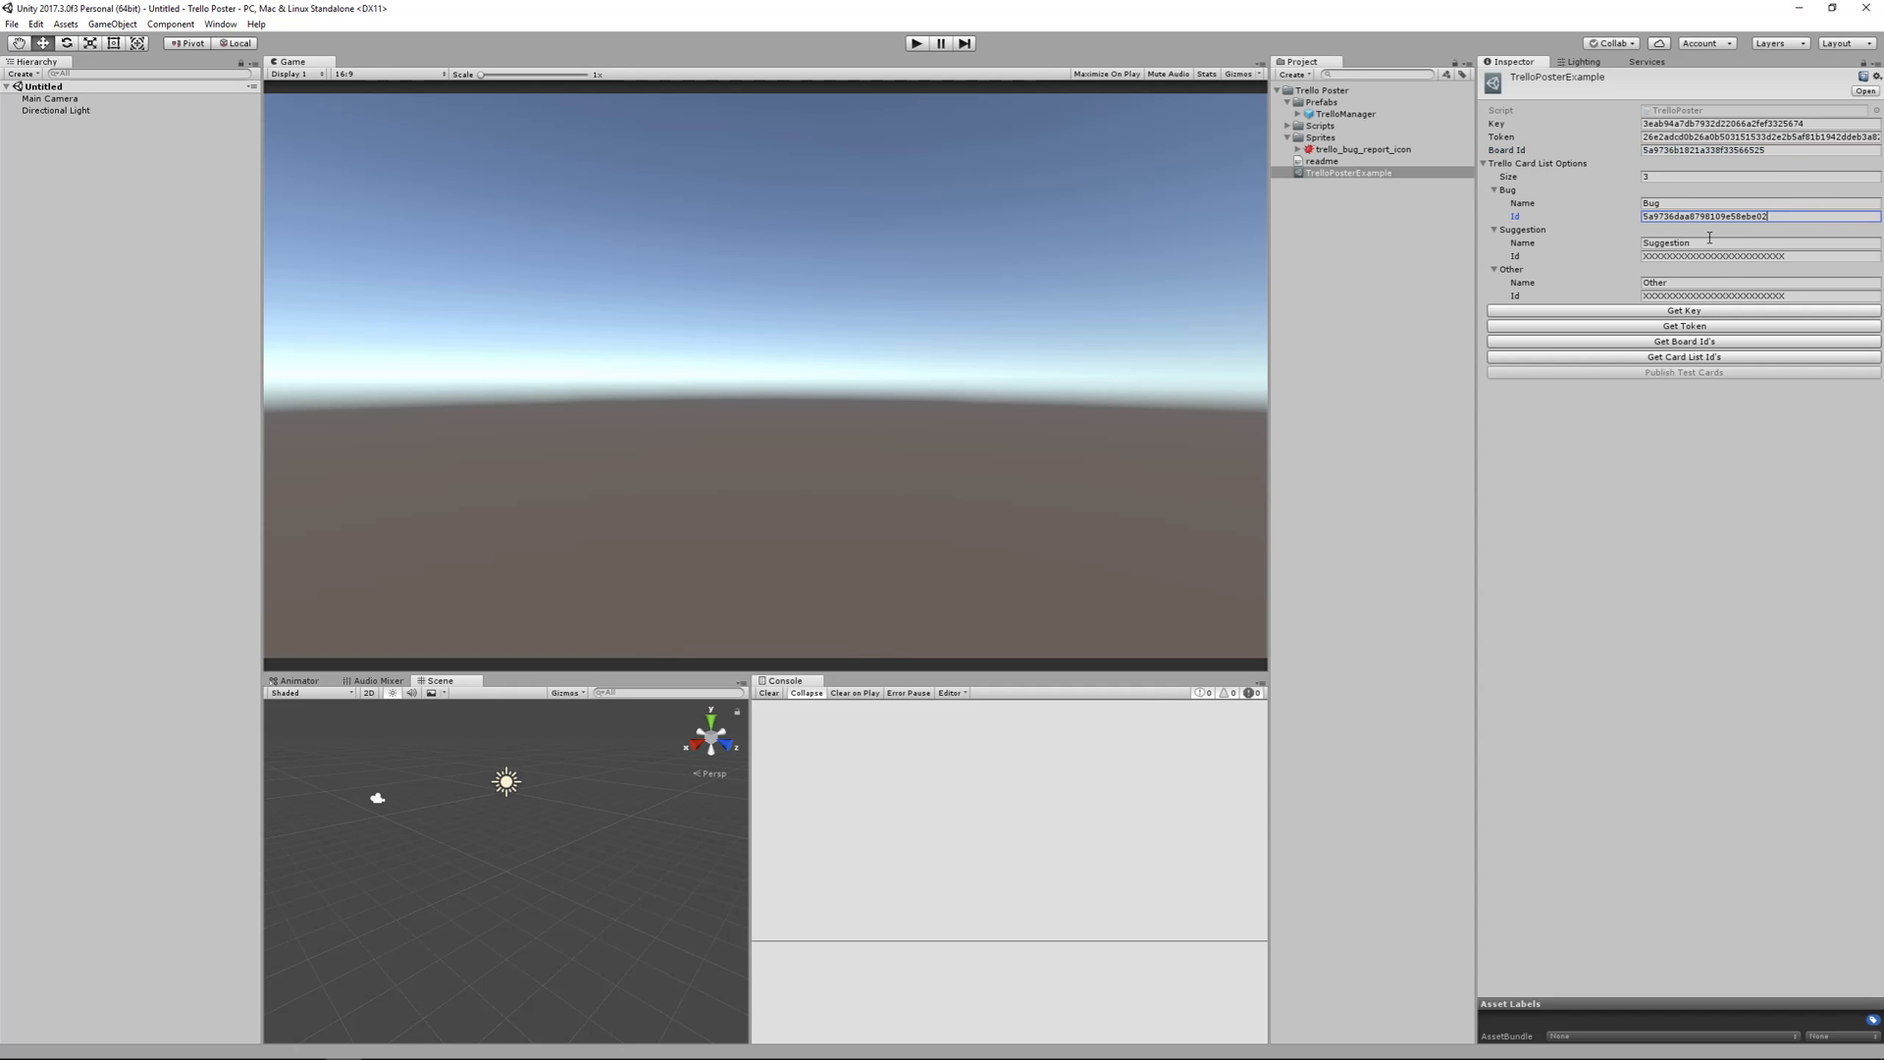
{"action": "left_click", "coordinate": [1681, 356]}
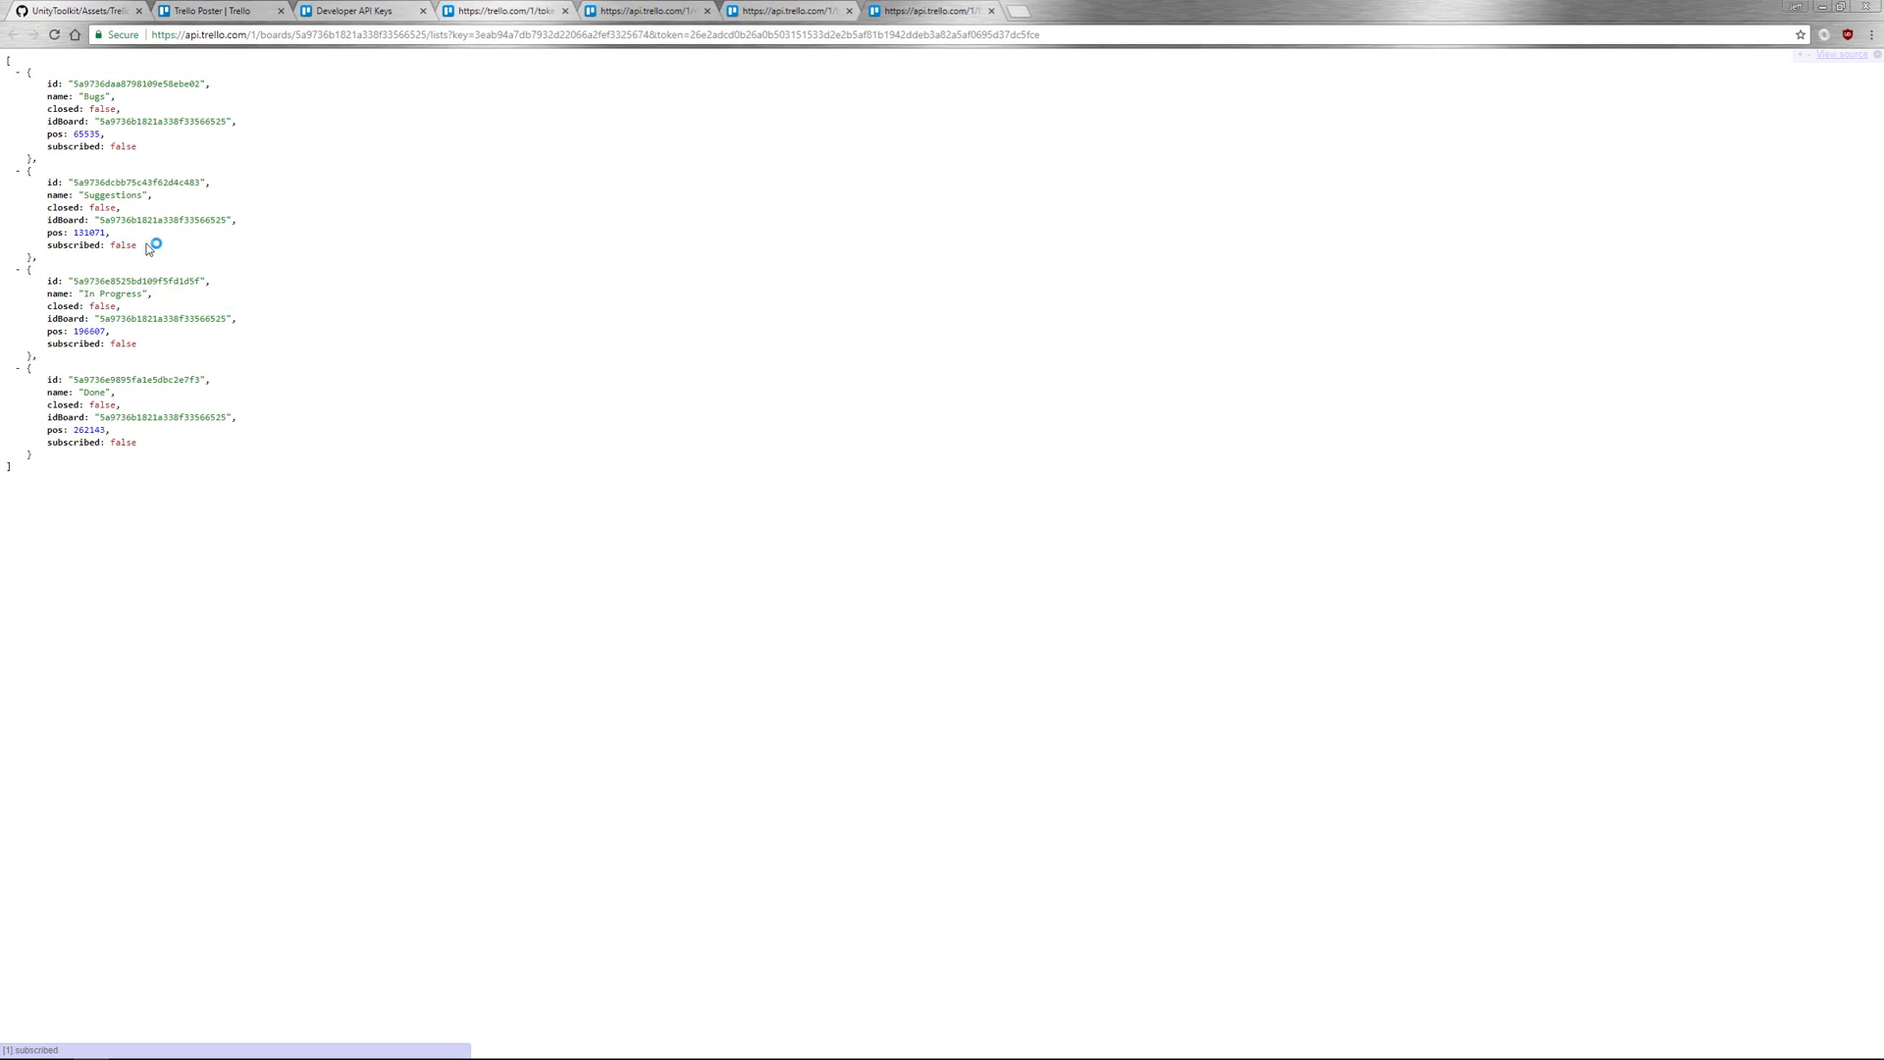
{"action": "double_click", "coordinate": [129, 180]}
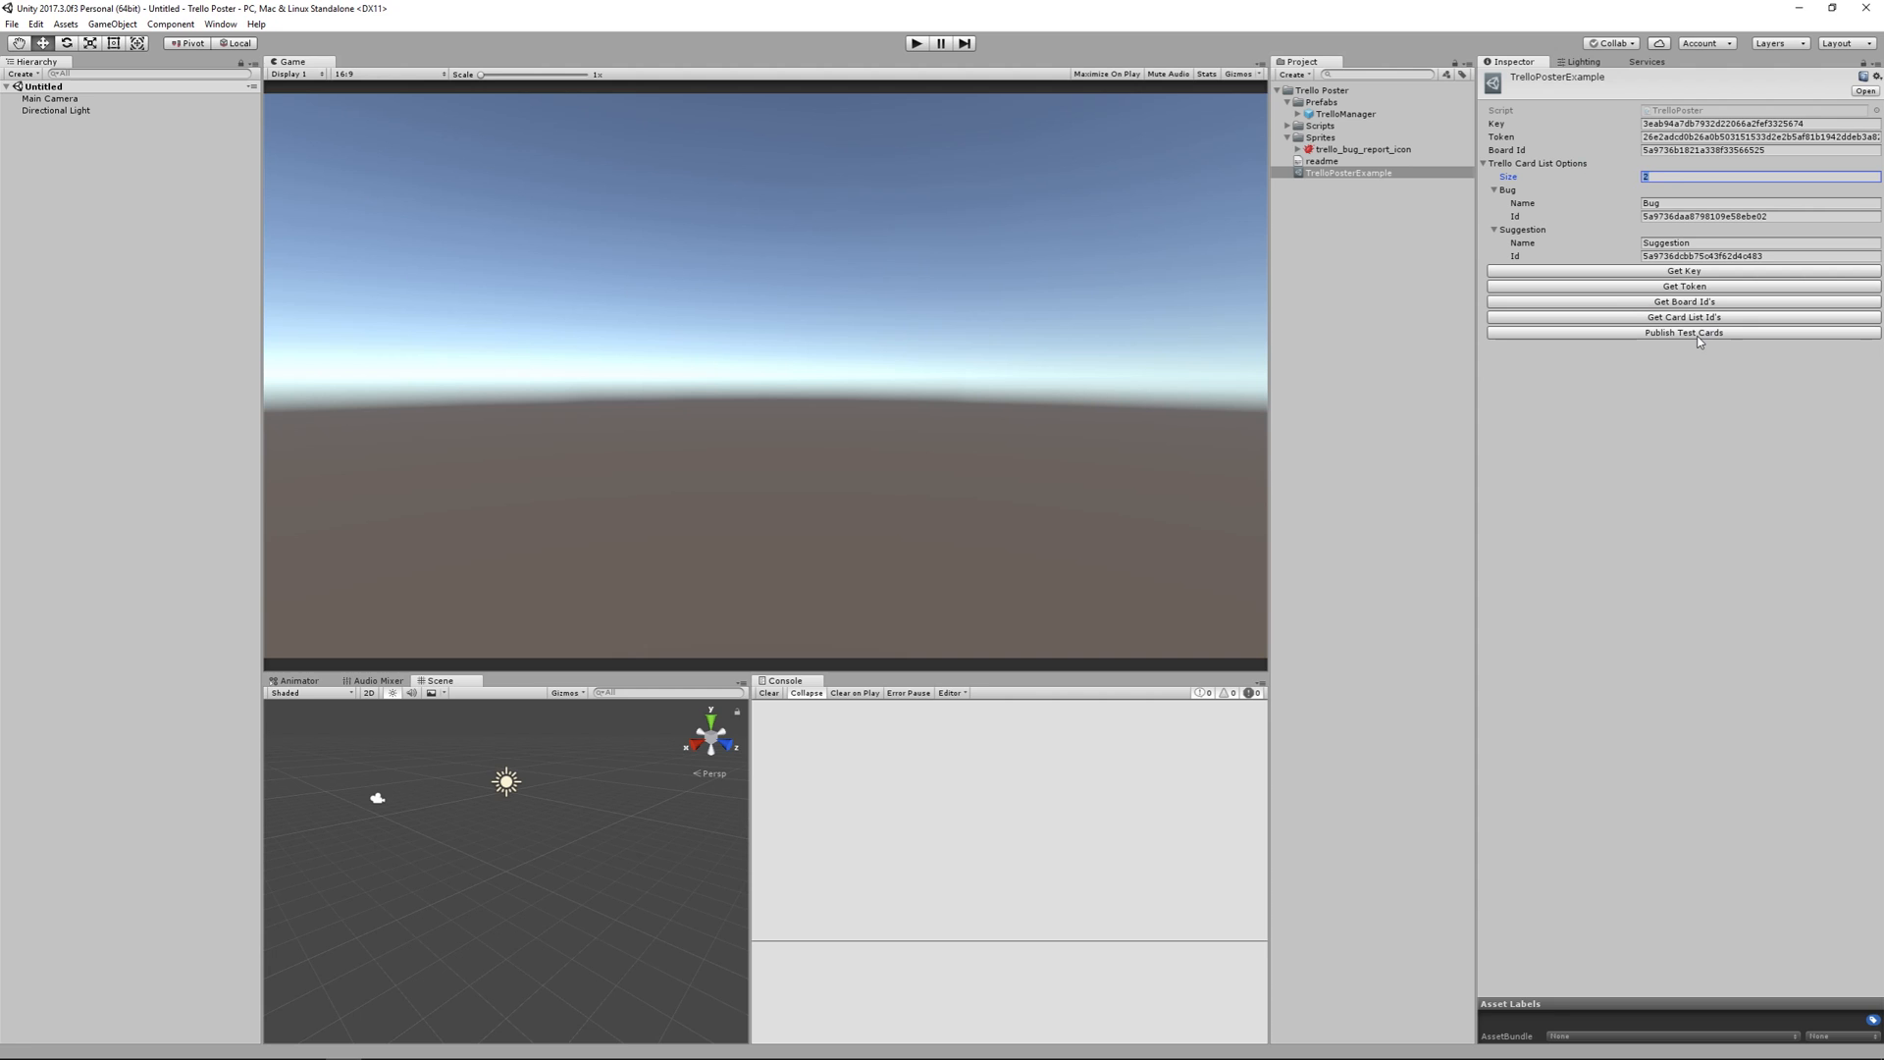
{"action": "left_click", "coordinate": [1684, 334]}
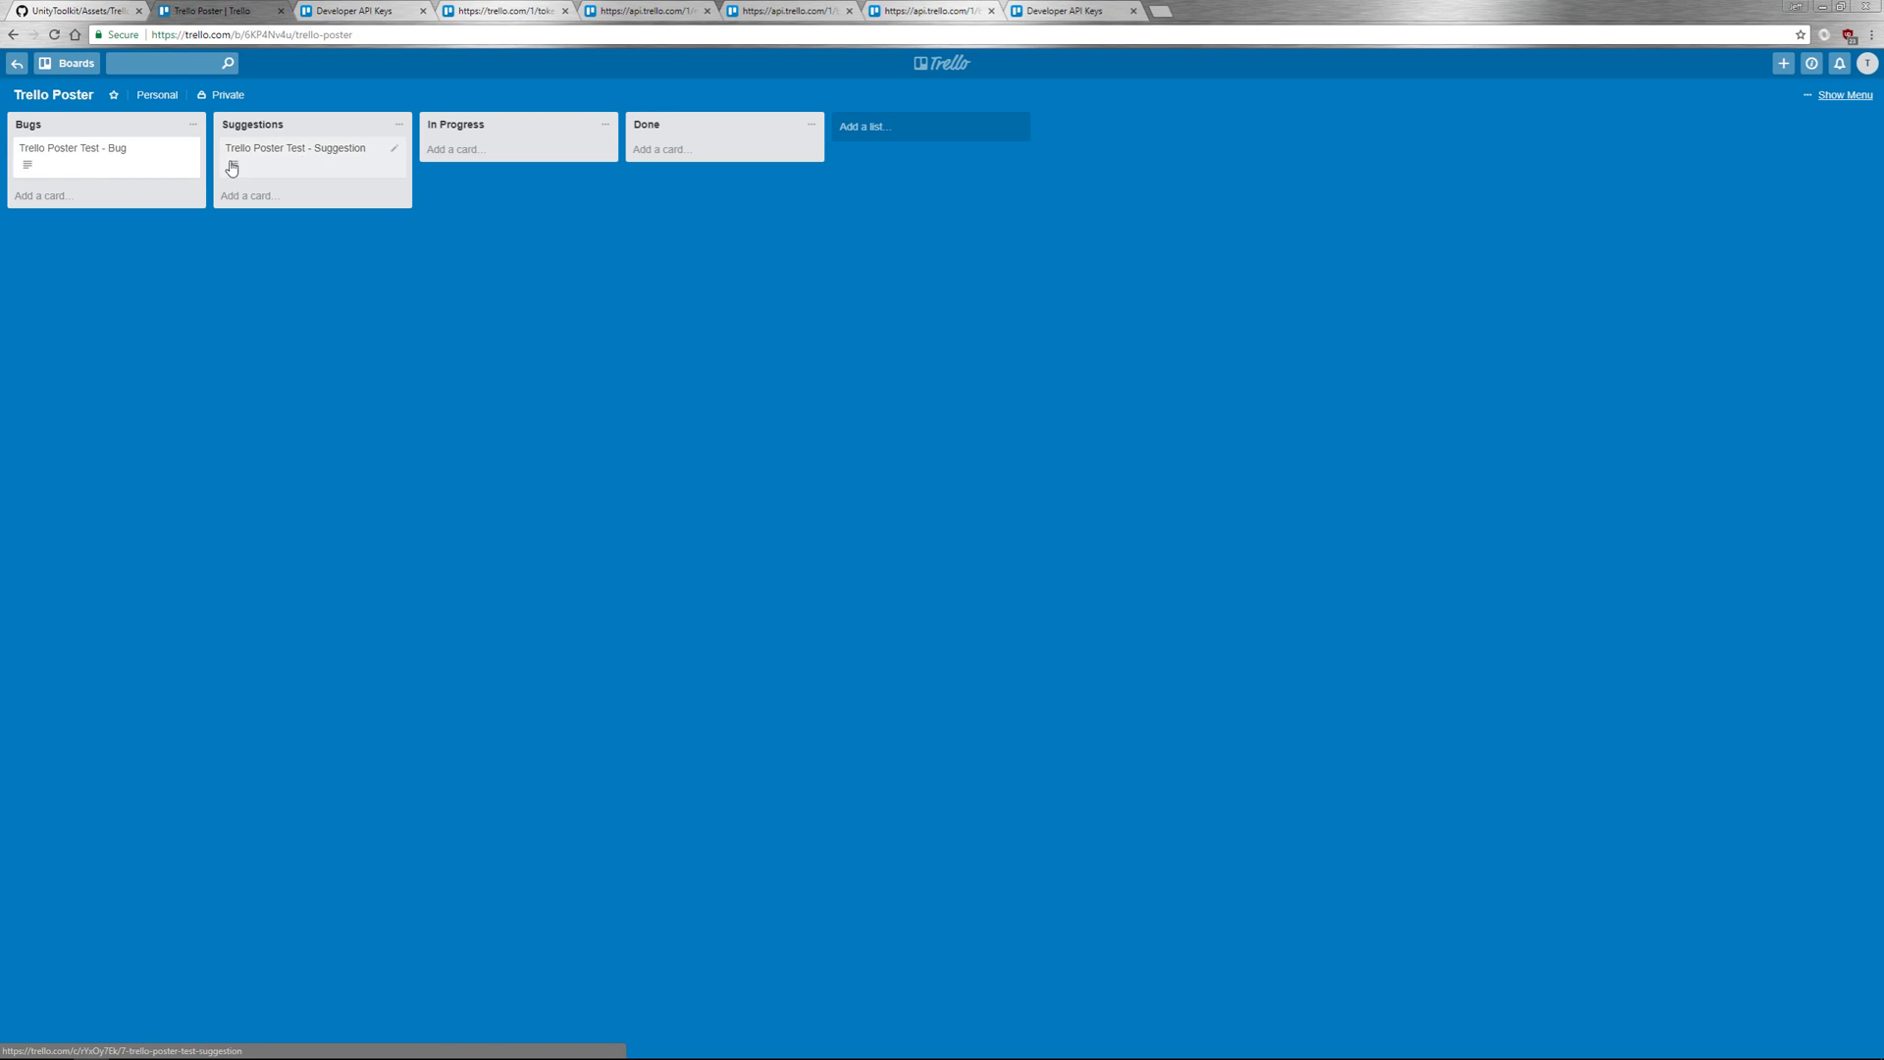
- Check the Trello Poster Test - Bug card's details on the board and close it
{"action": "left_click", "coordinate": [73, 147]}
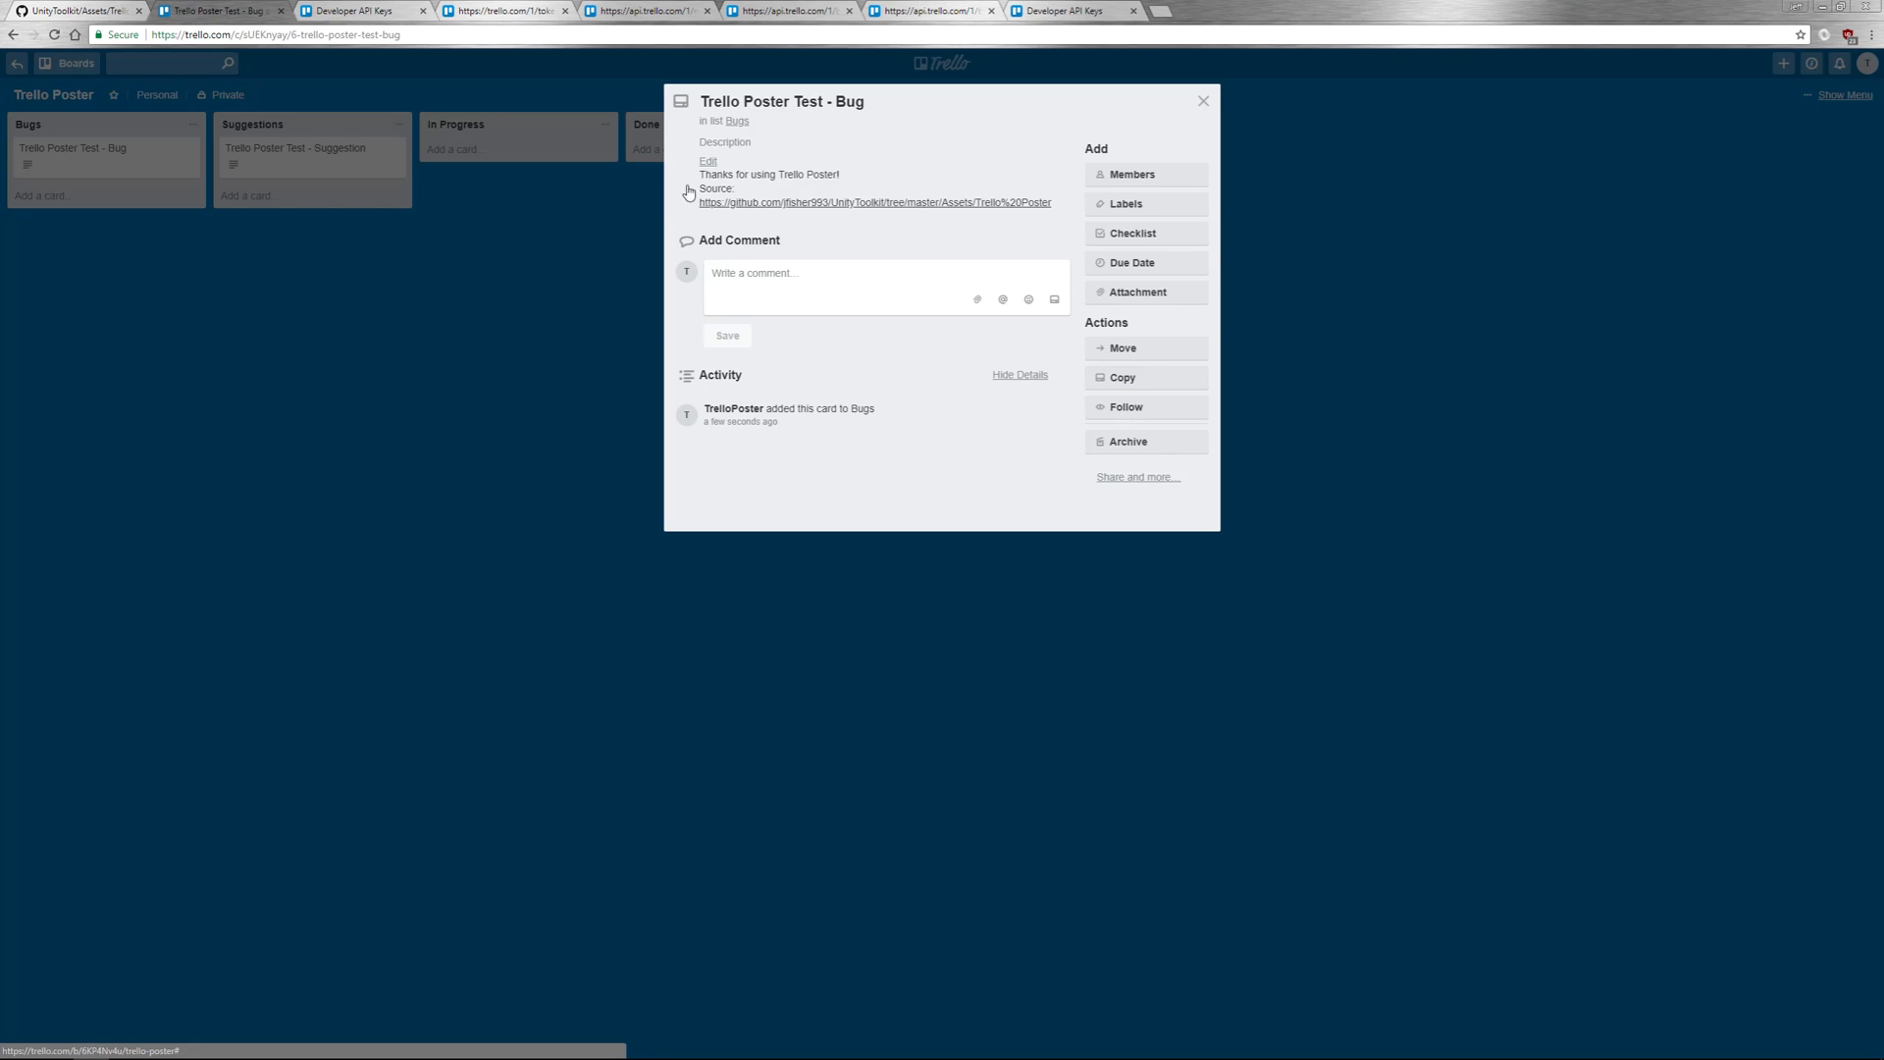
{"action": "left_click", "coordinate": [1201, 100]}
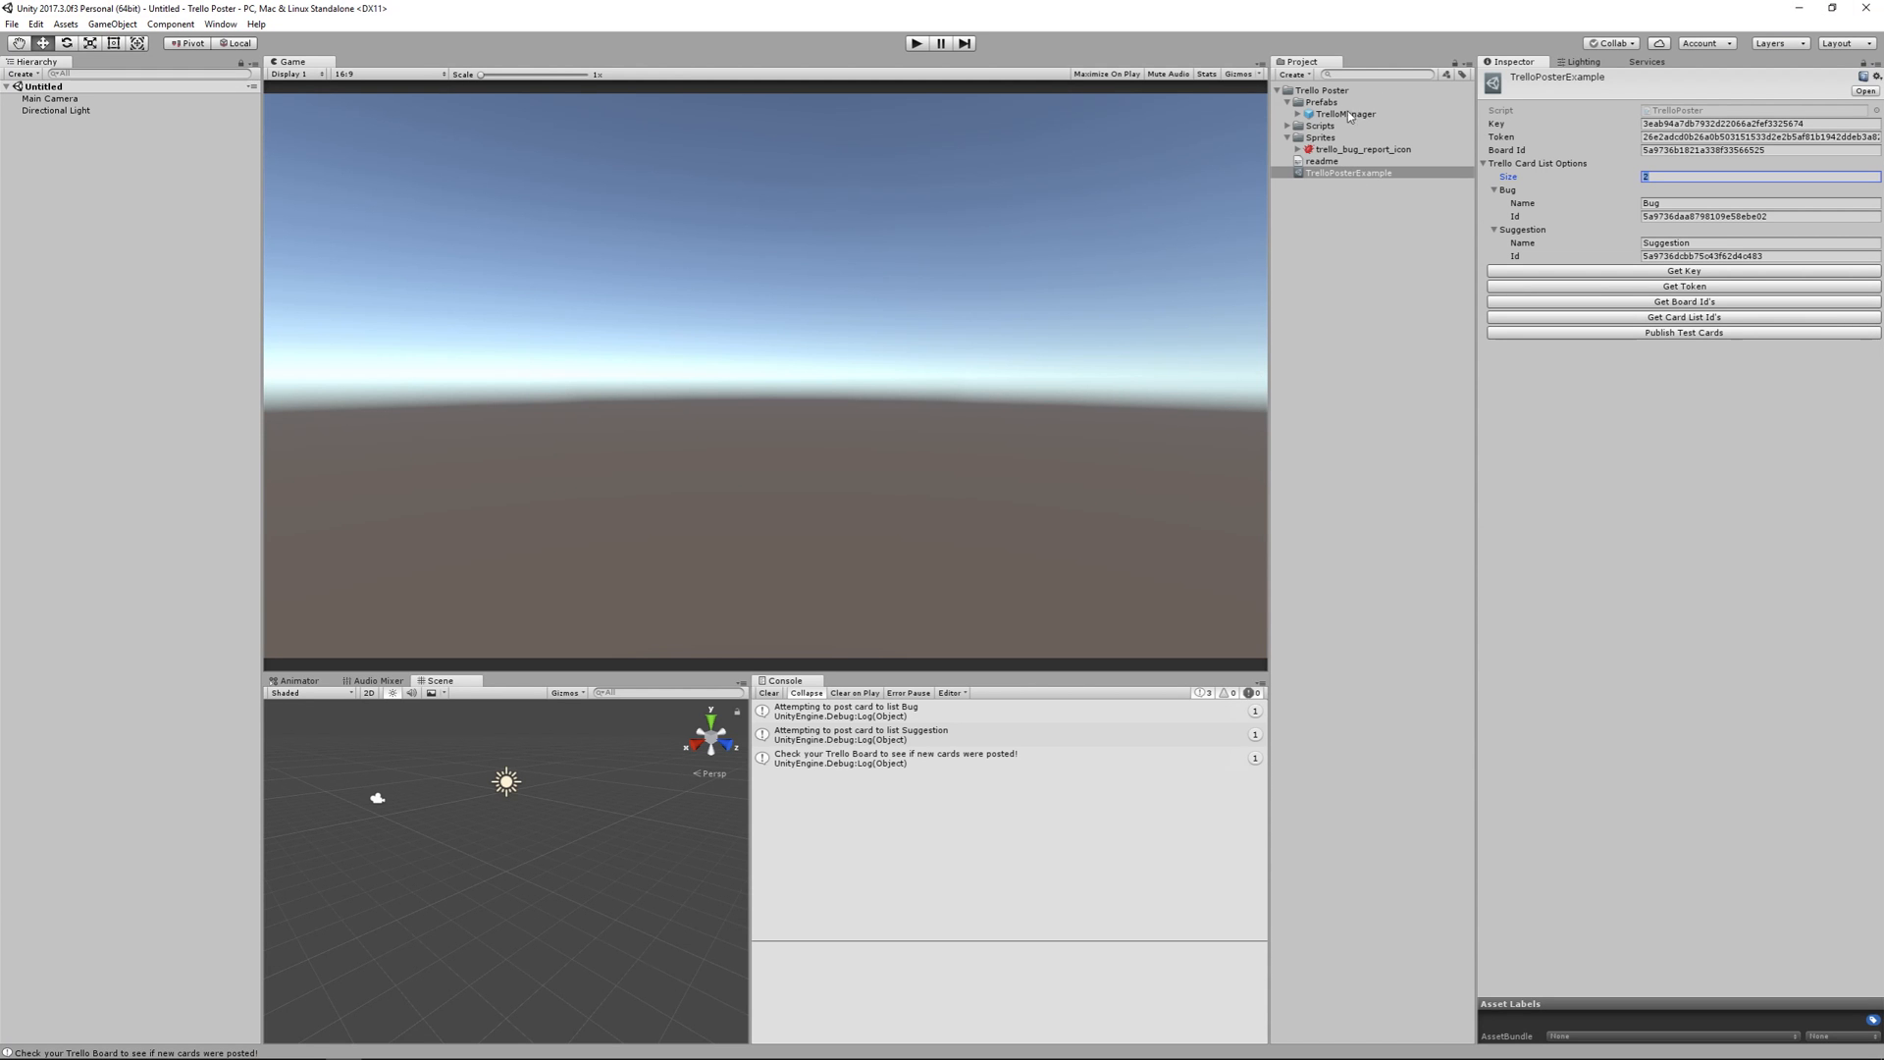
- Add the TrelloManager prefab with its canvas children to the scene and start Play mode
{"action": "left_click", "coordinate": [1344, 114]}
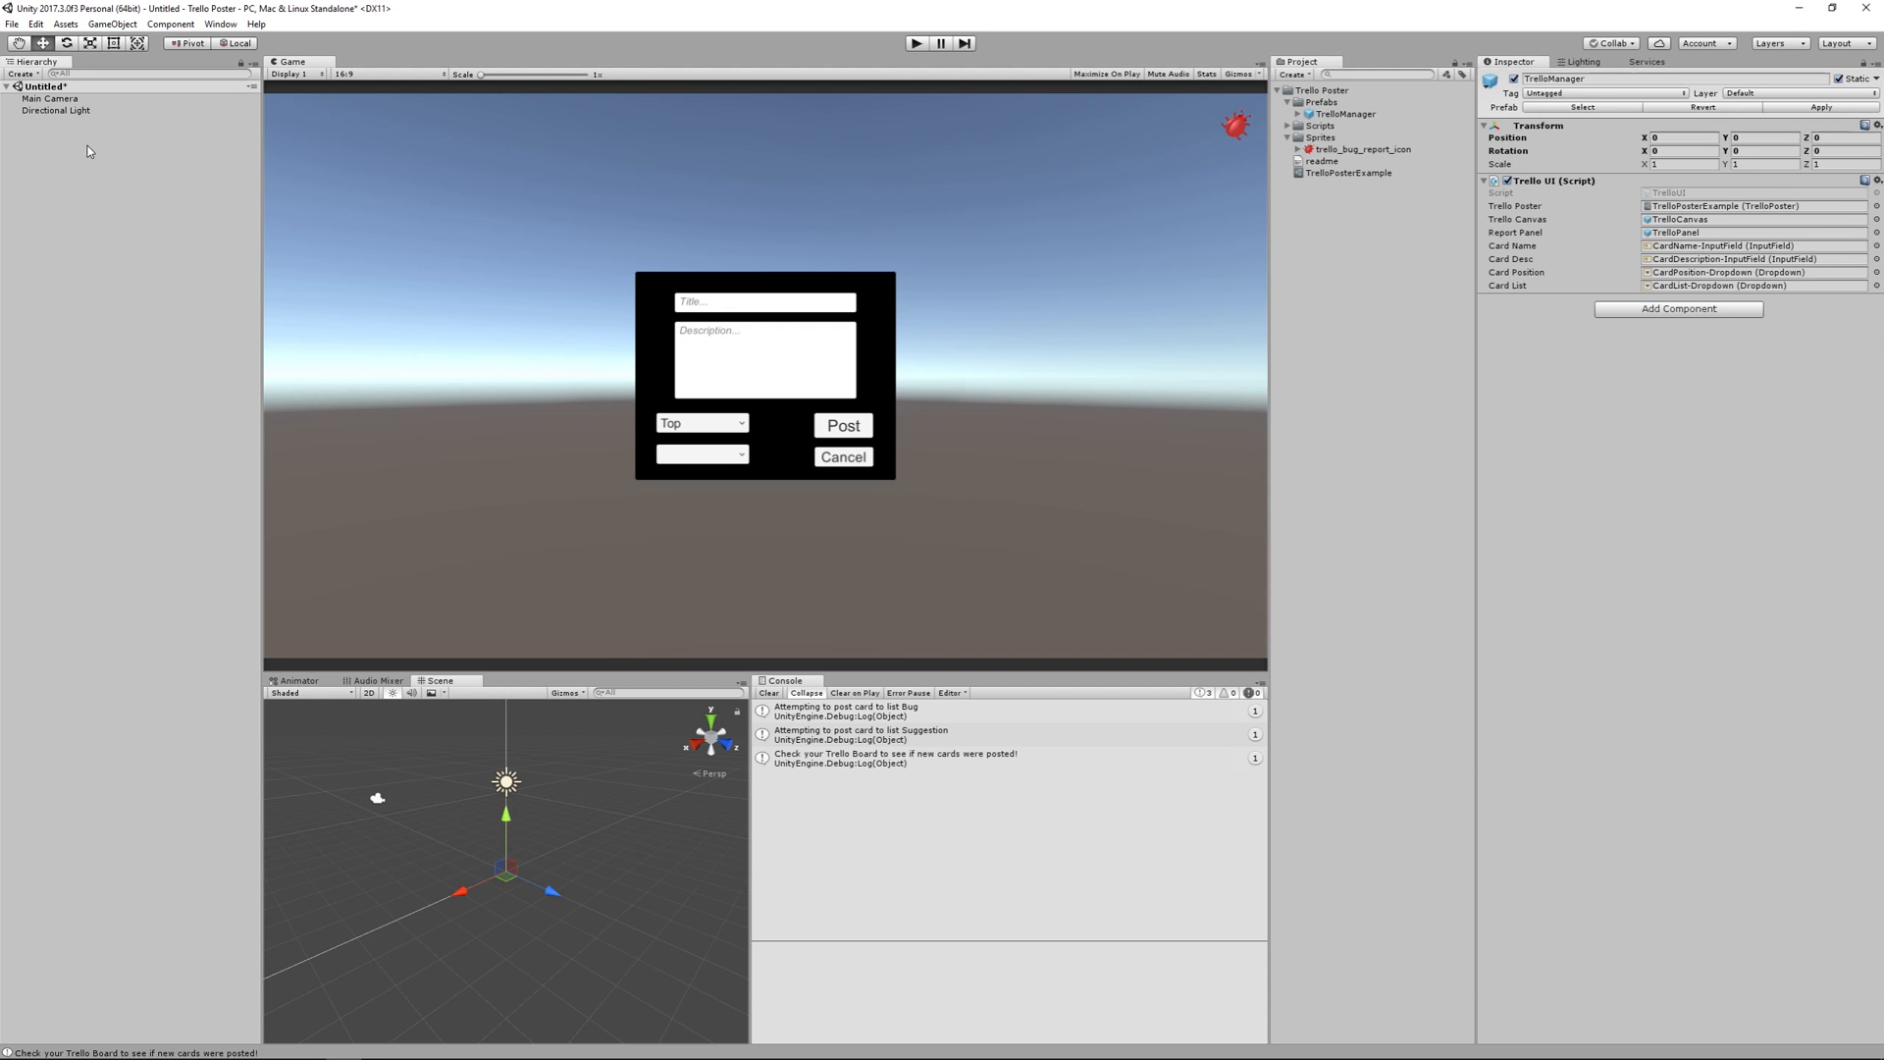
{"action": "left_click", "coordinate": [51, 122]}
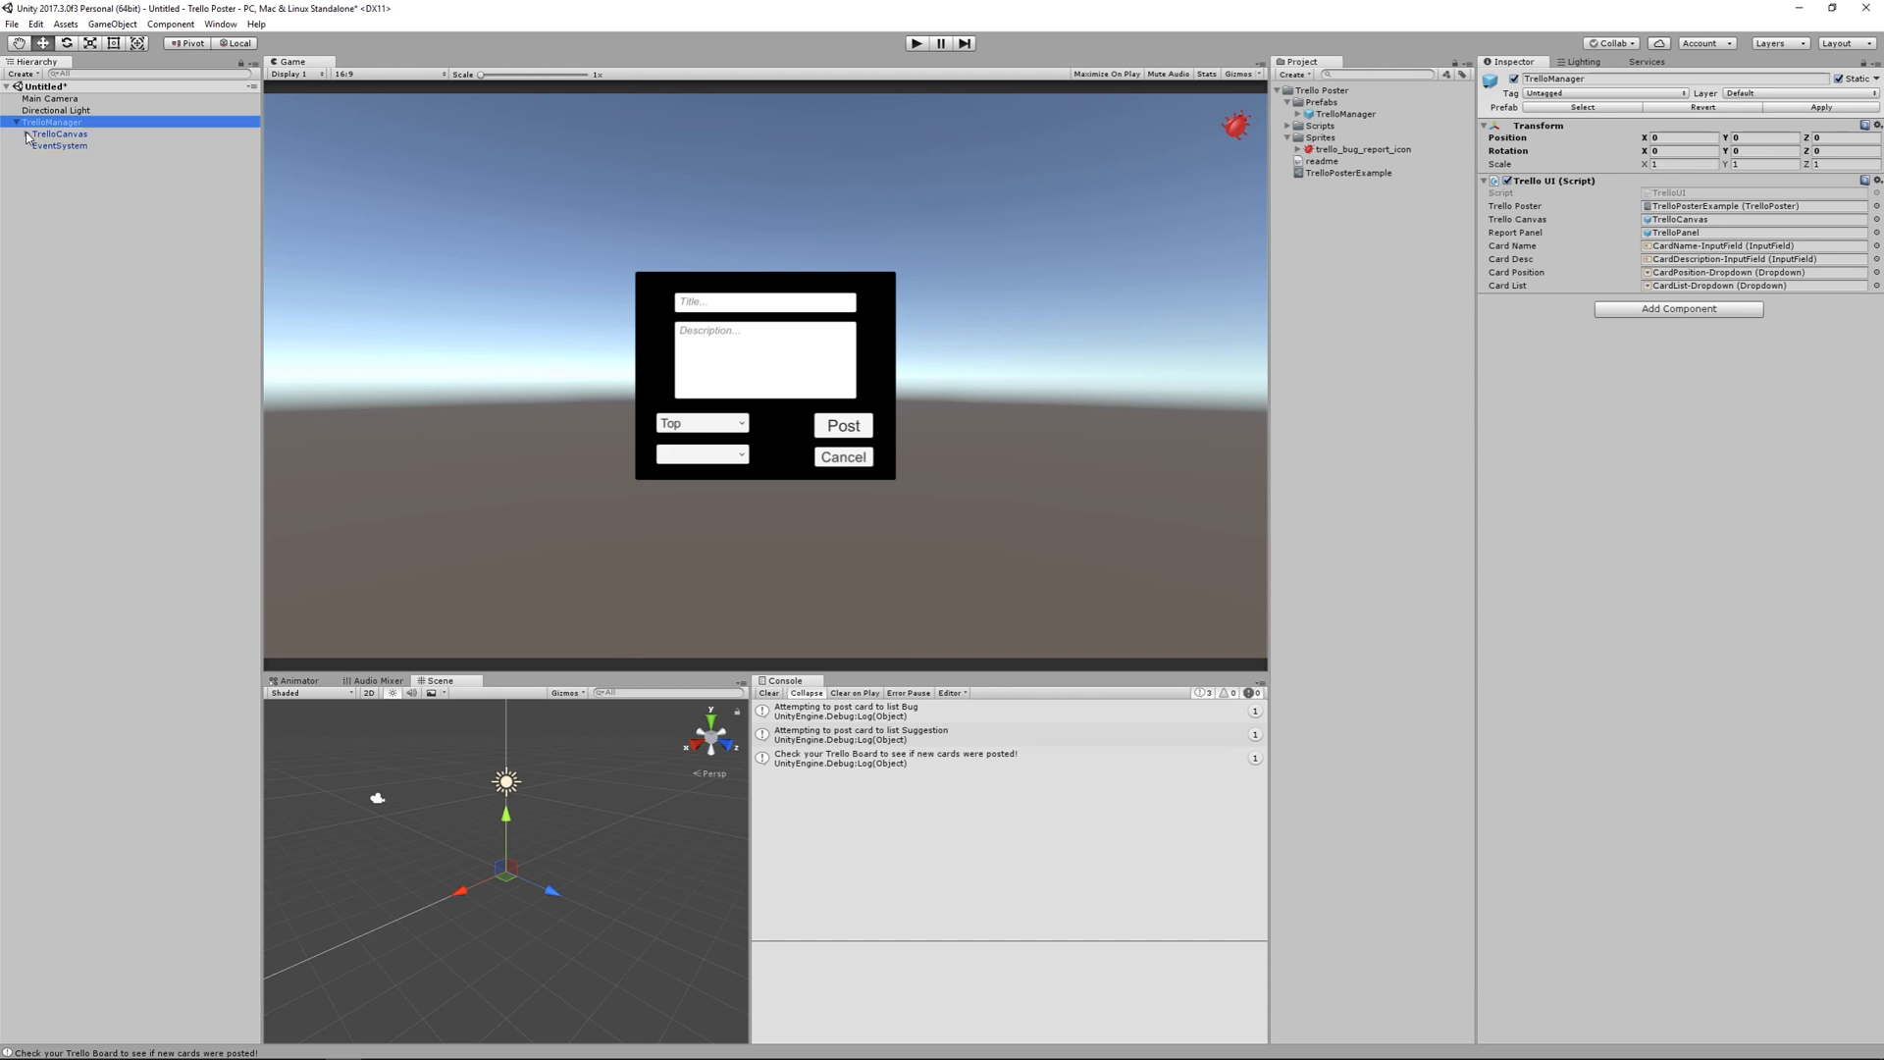
{"action": "left_click", "coordinate": [30, 133]}
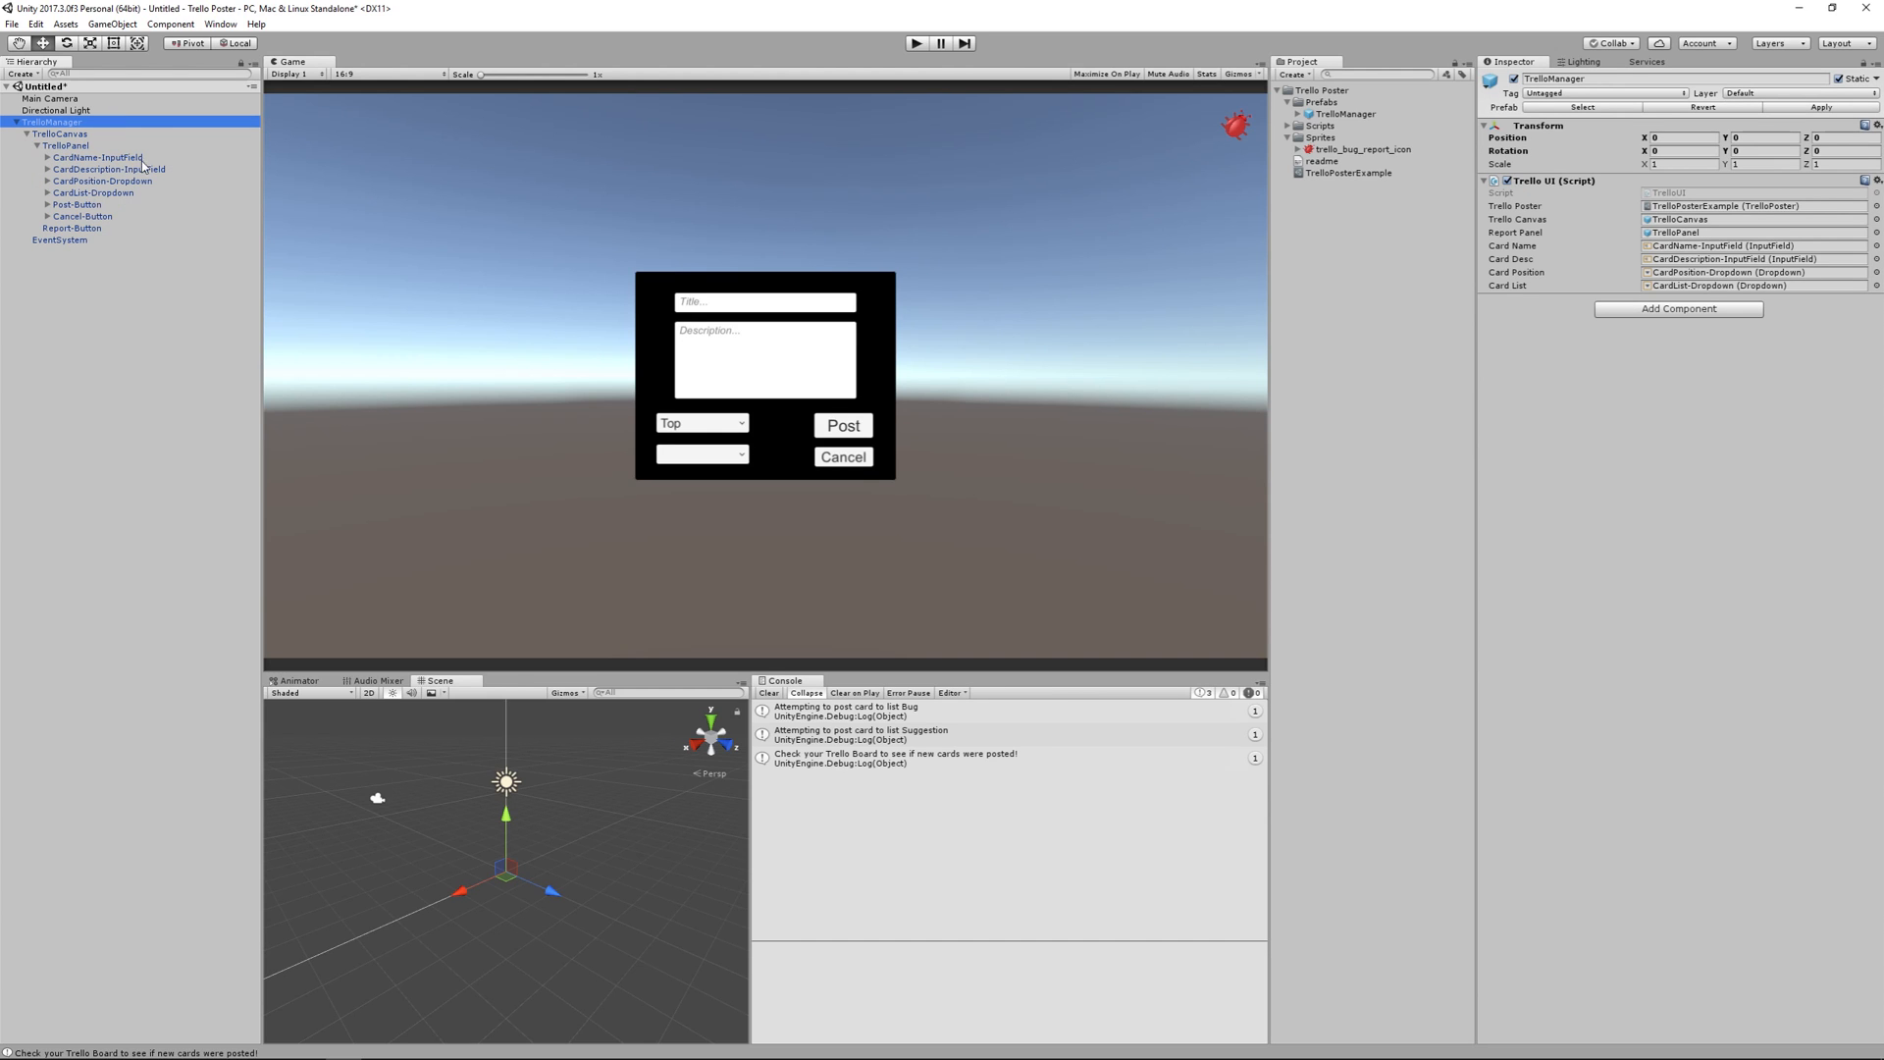
{"action": "left_click", "coordinate": [938, 43]}
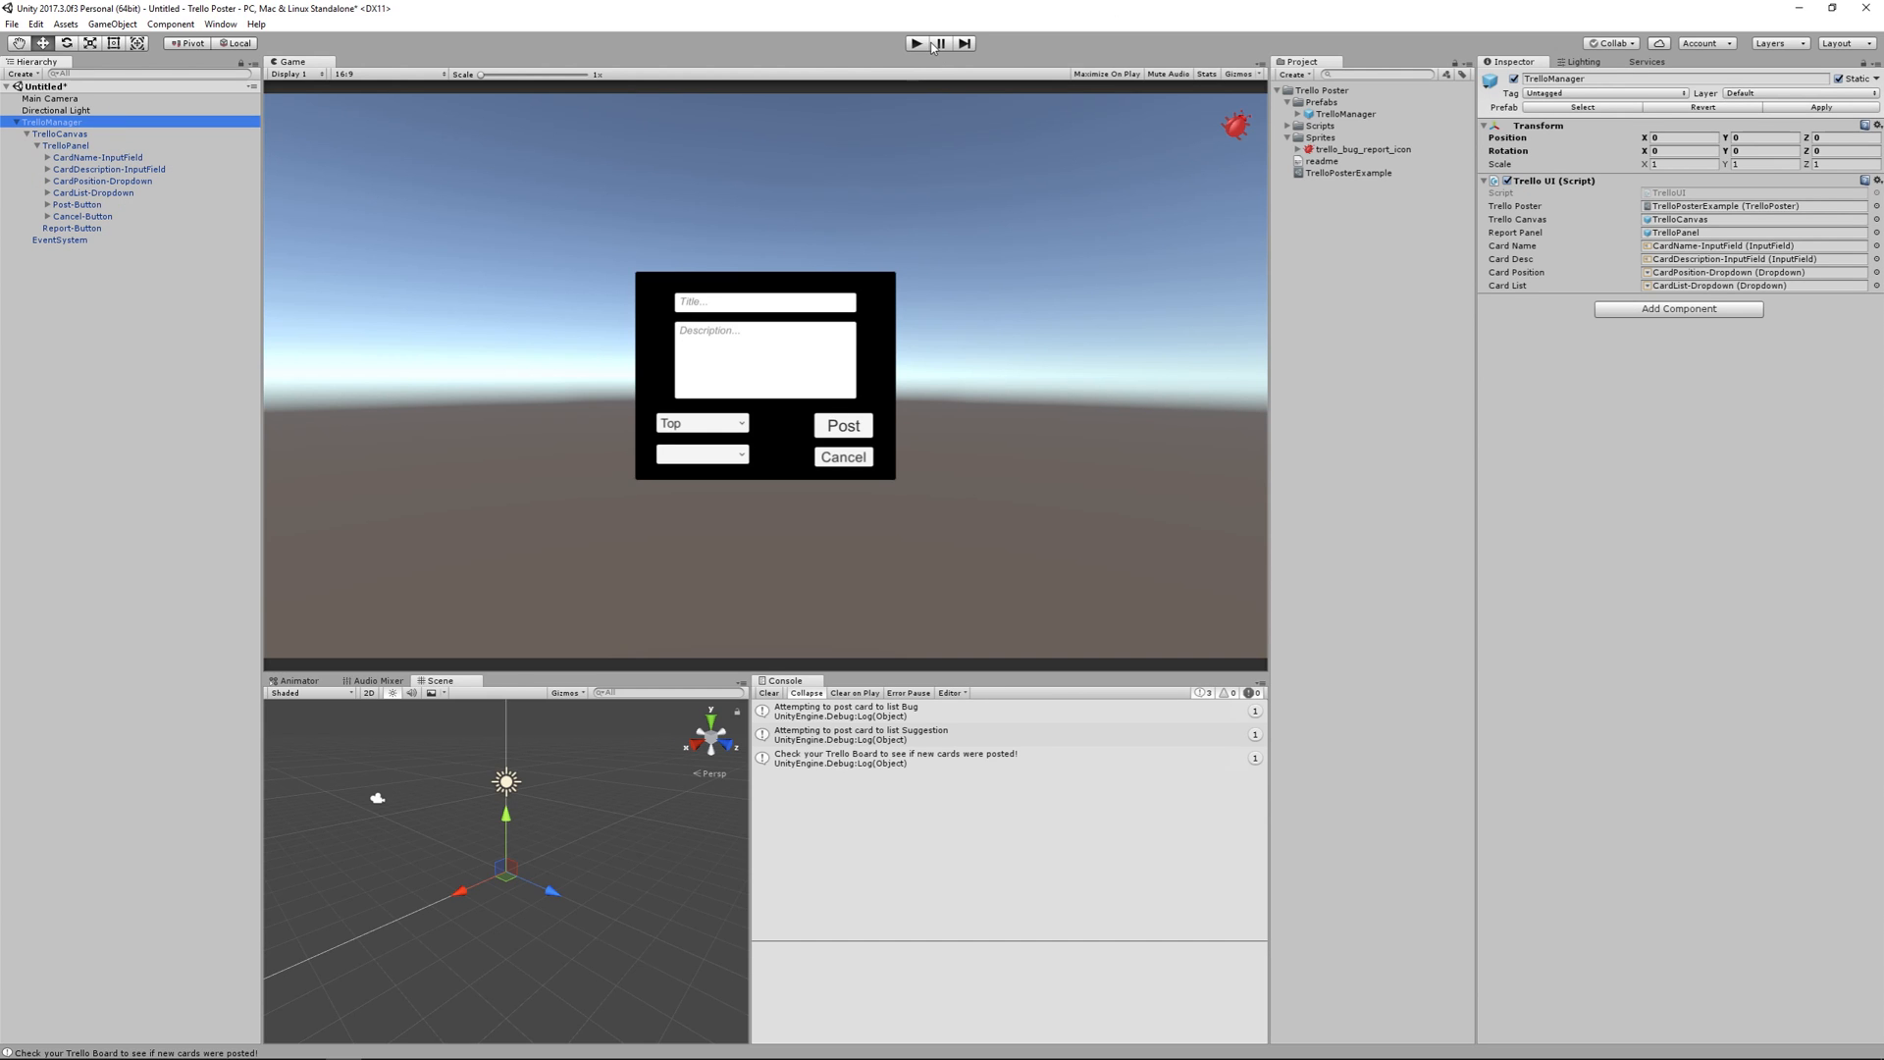
{"action": "left_click", "coordinate": [917, 44]}
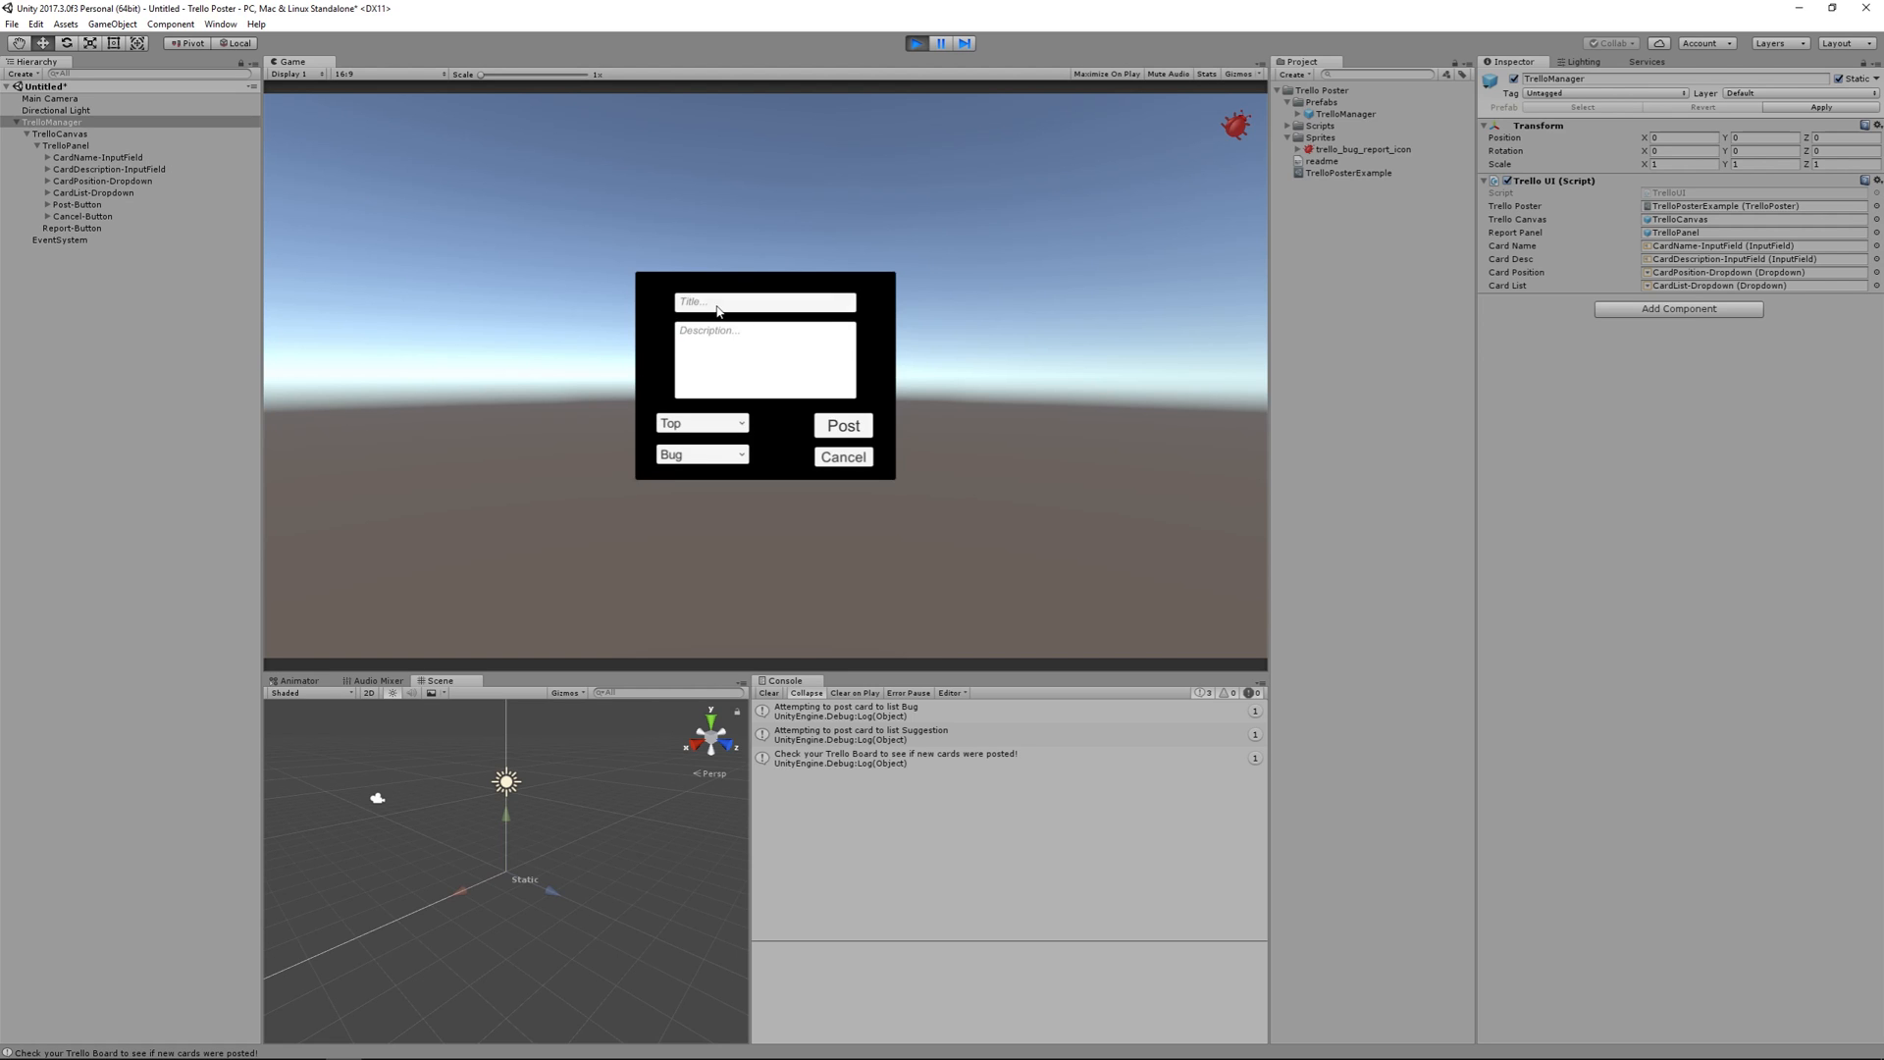
- Enter the title 'Card Name for Trello Poster Tutorial' and a 'Card Description for Trello' text
{"action": "type", "text": "Car"}
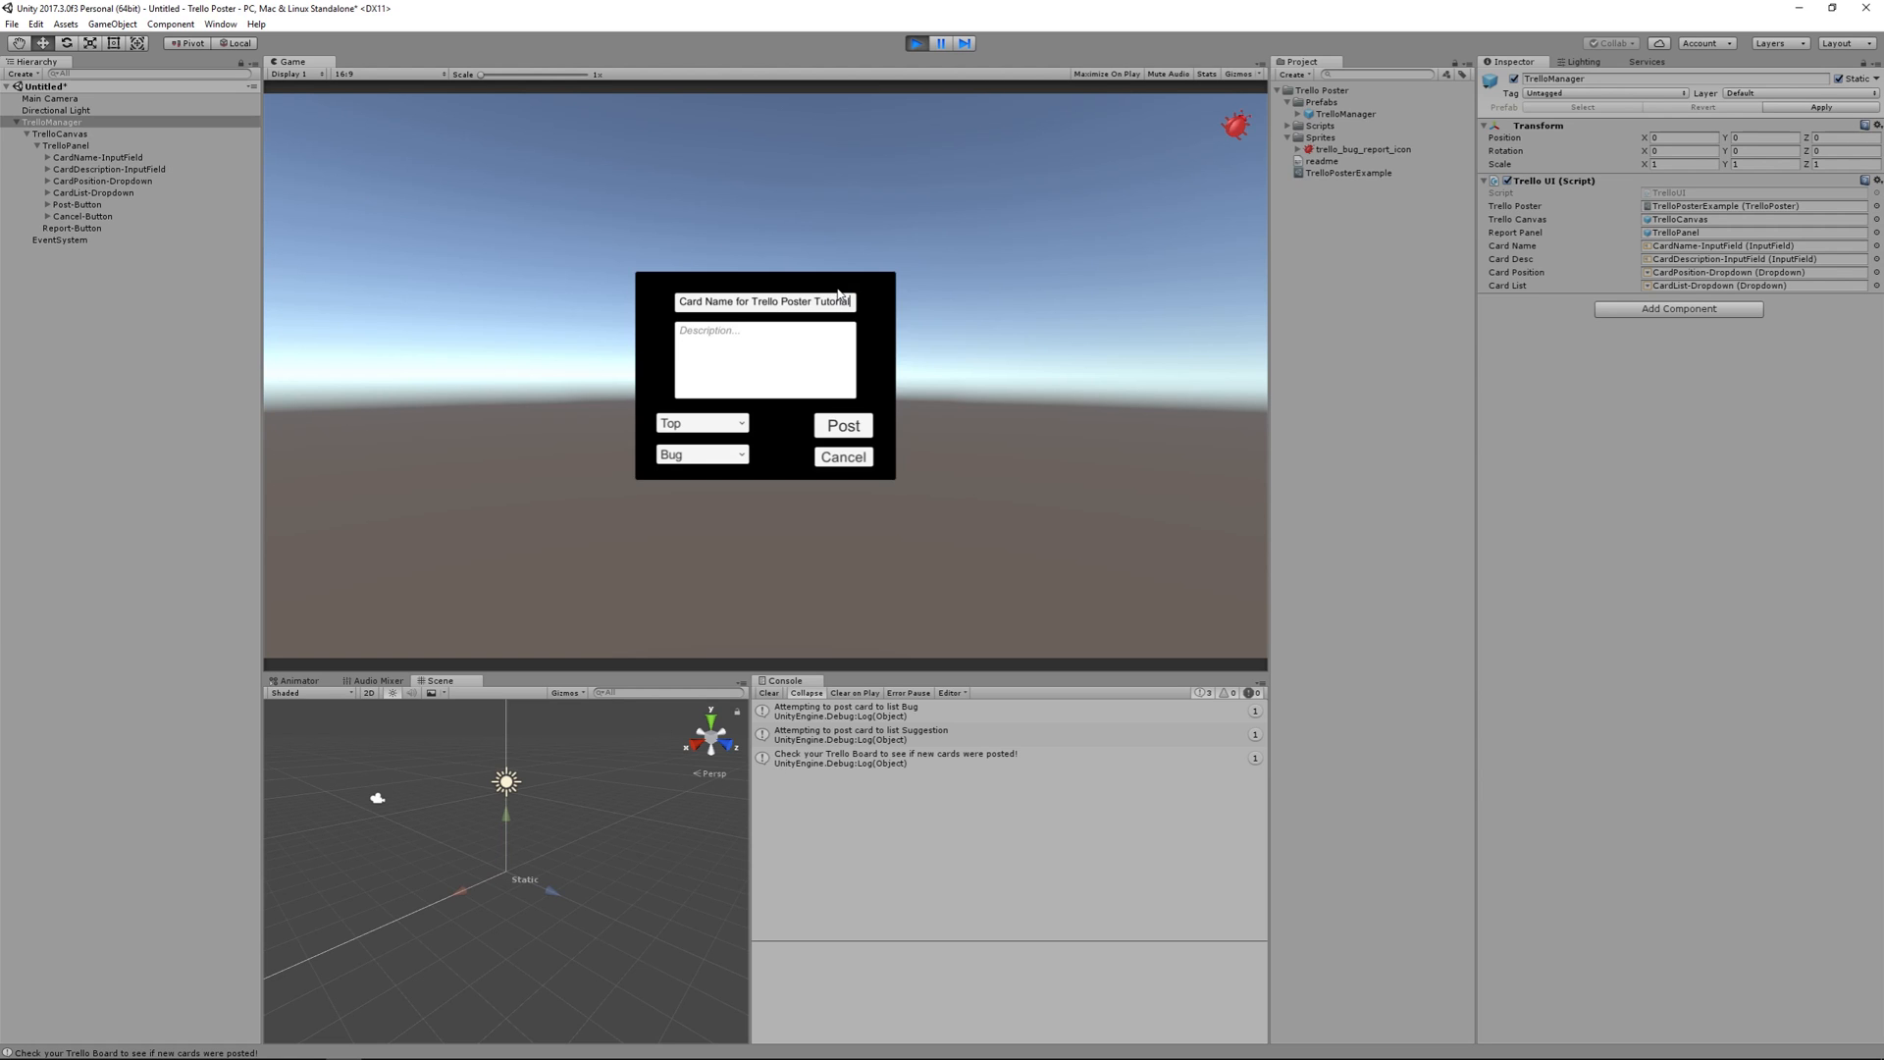
{"action": "type", "text": "Ca"}
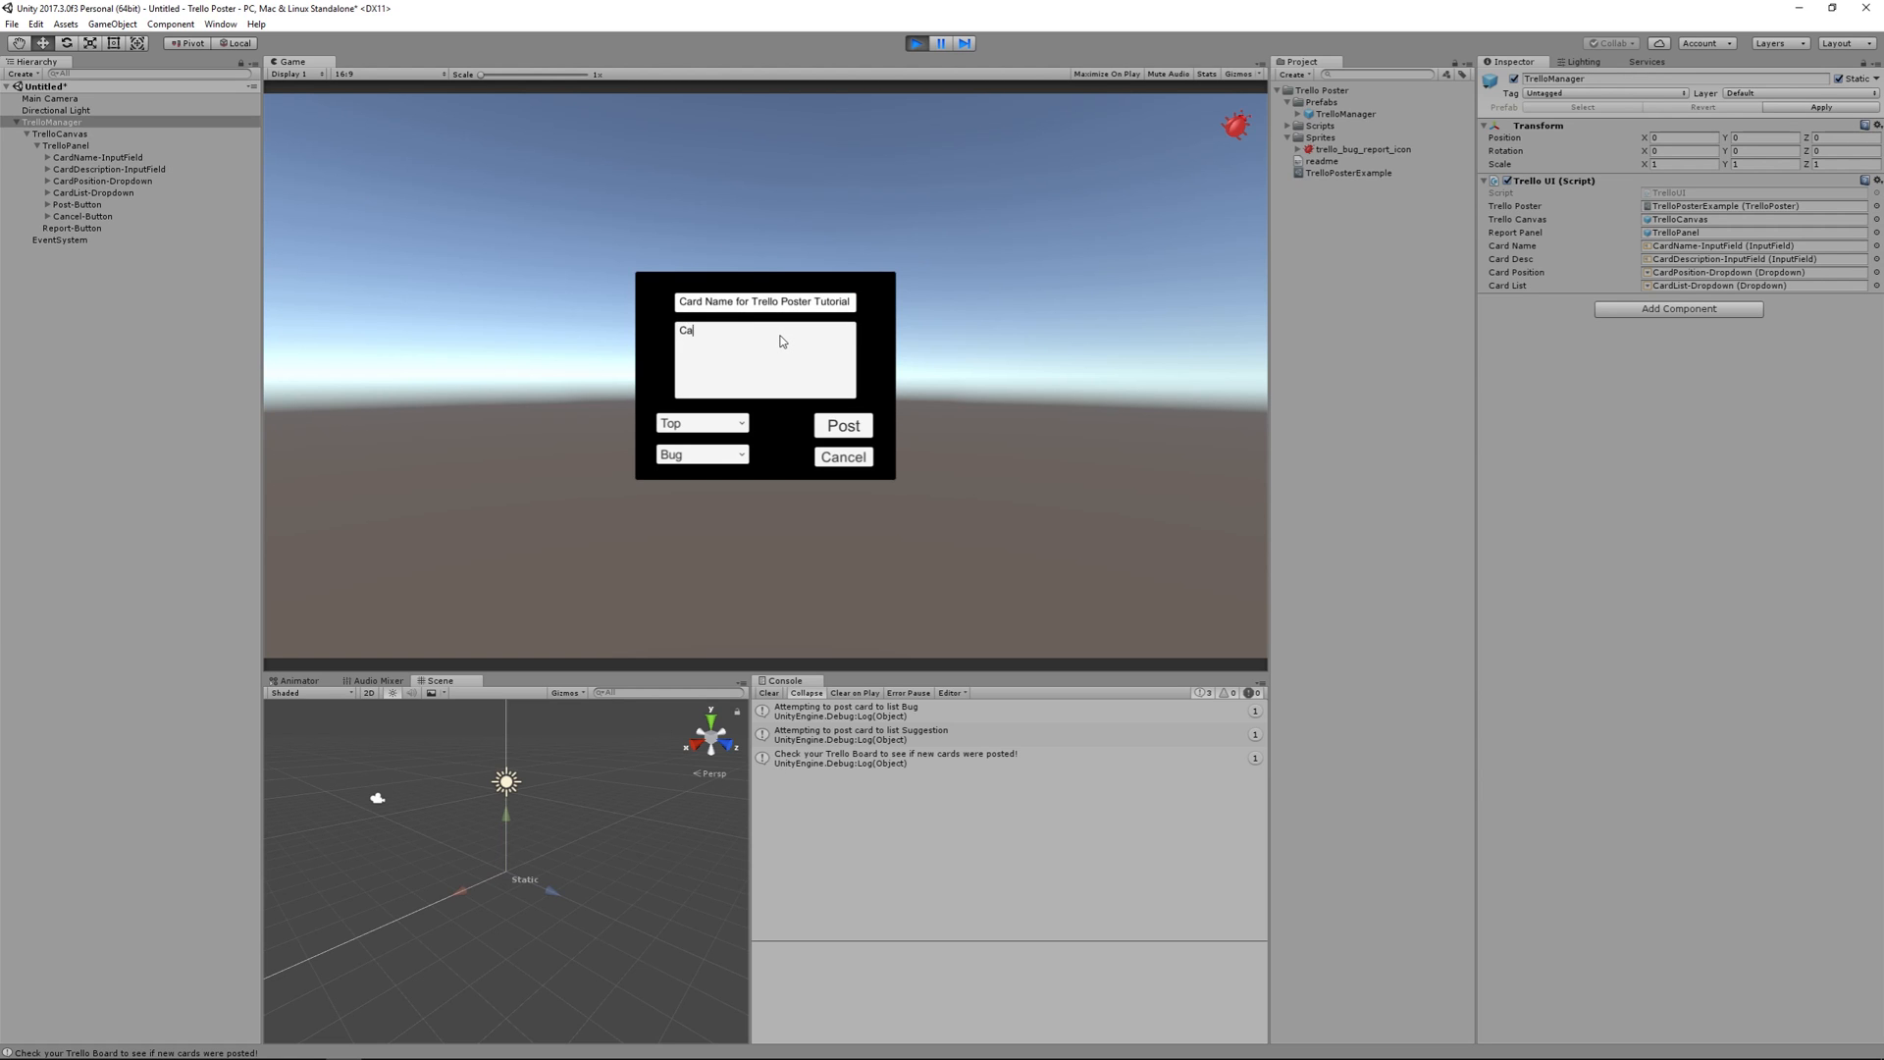
{"action": "type", "text": "Card Description"}
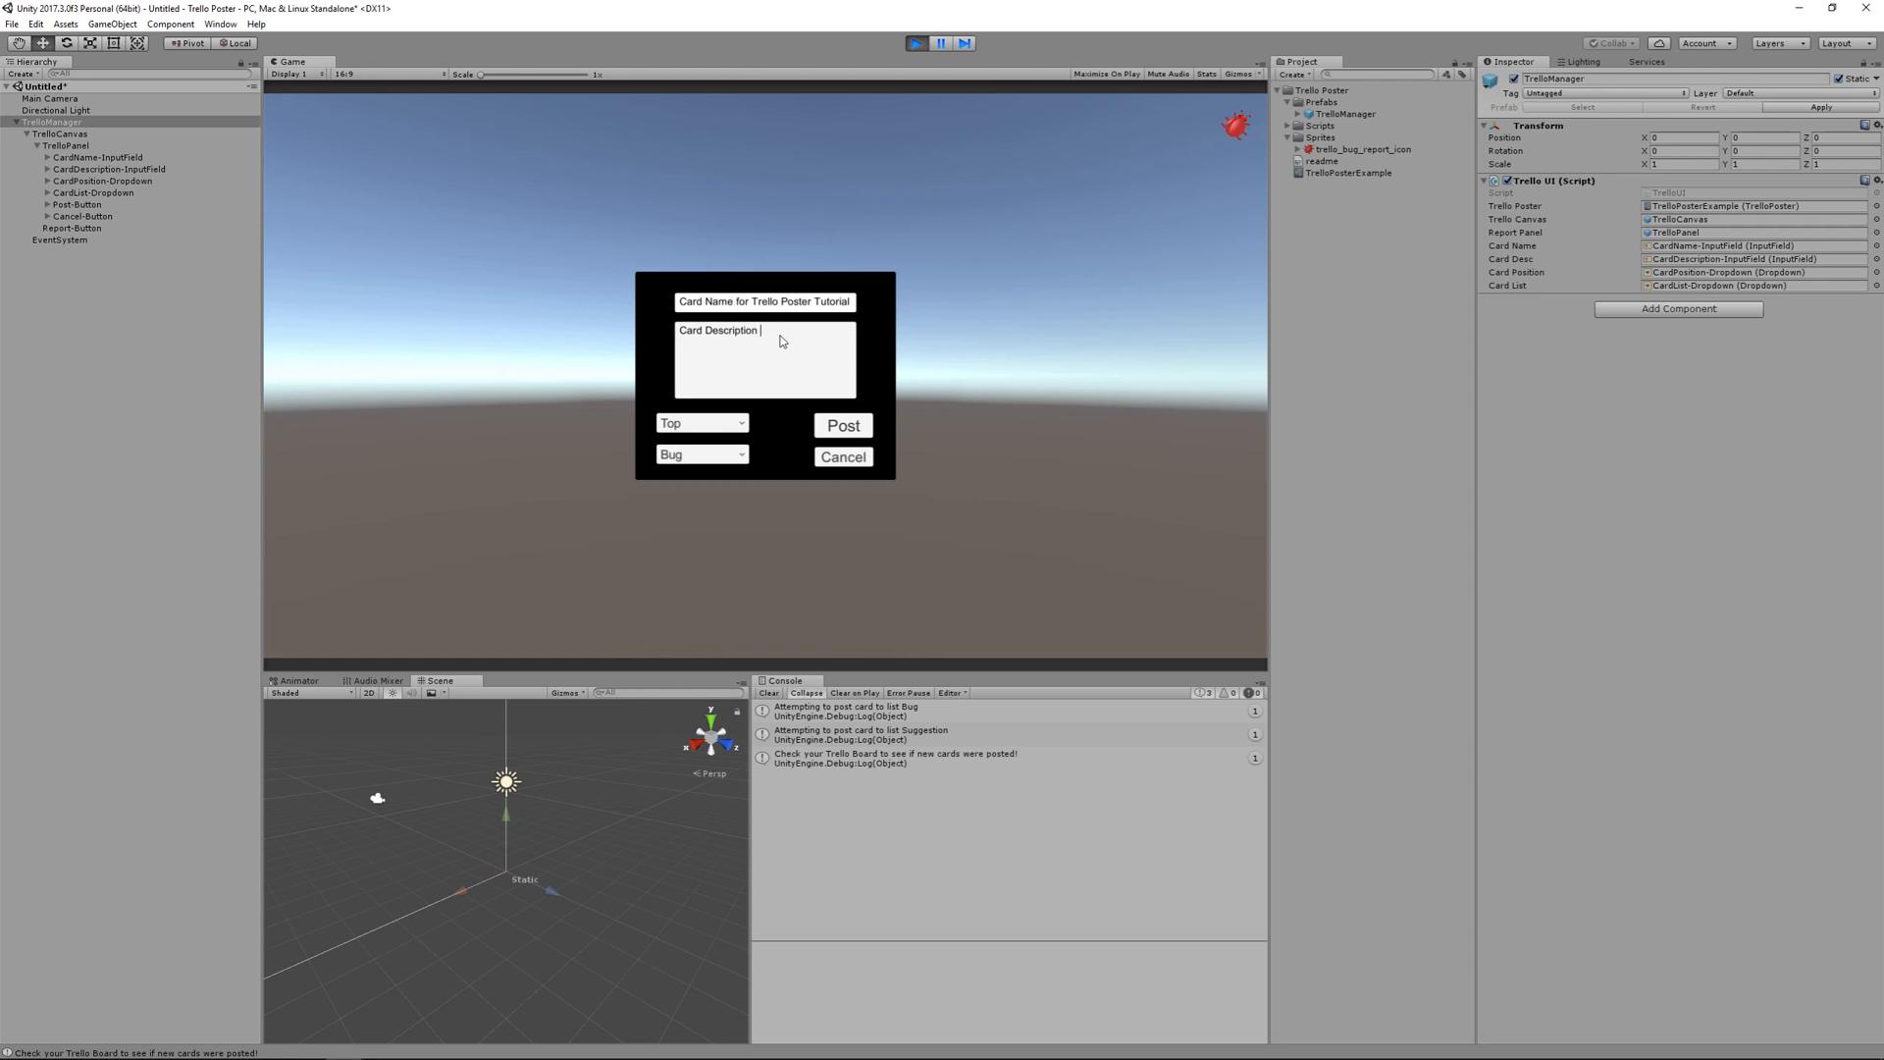
{"action": "type", "text": "for Trello Poster Tutorial"}
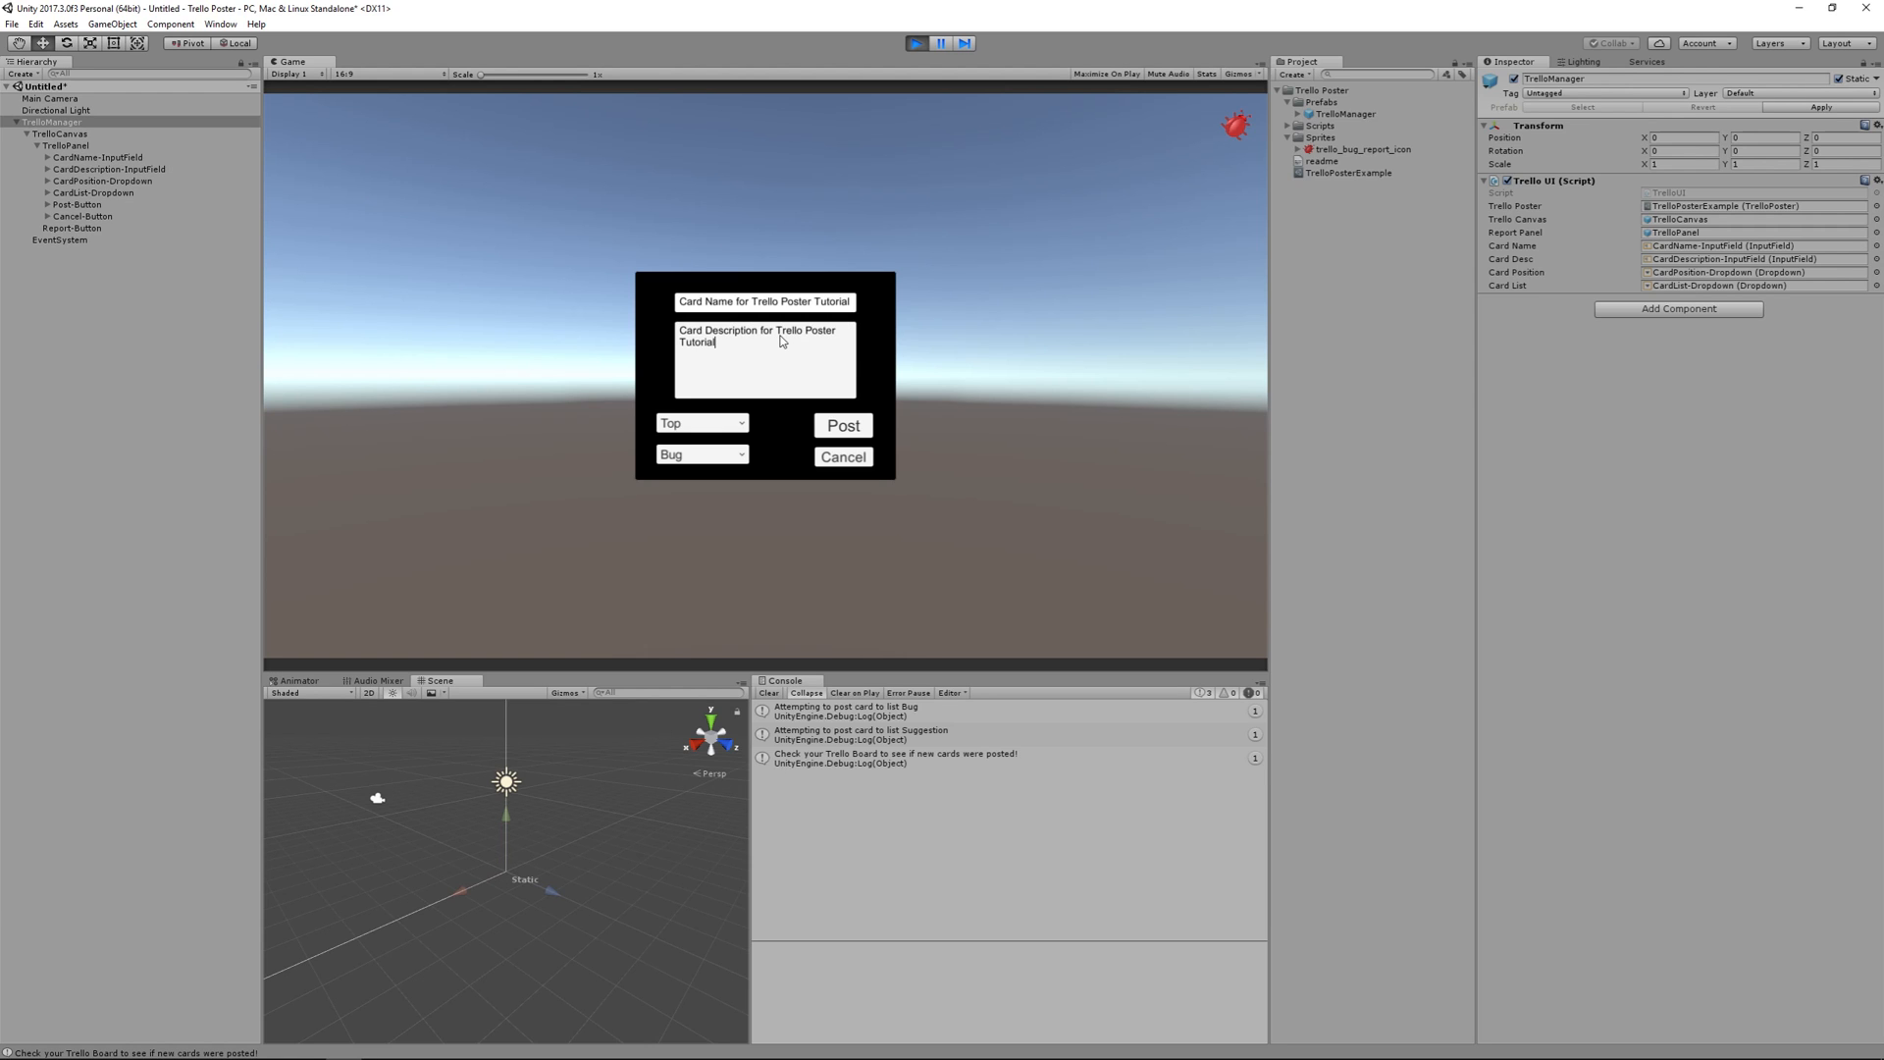
- Keep the target list on Bug and post the report to Trello
{"action": "left_click", "coordinate": [703, 422]}
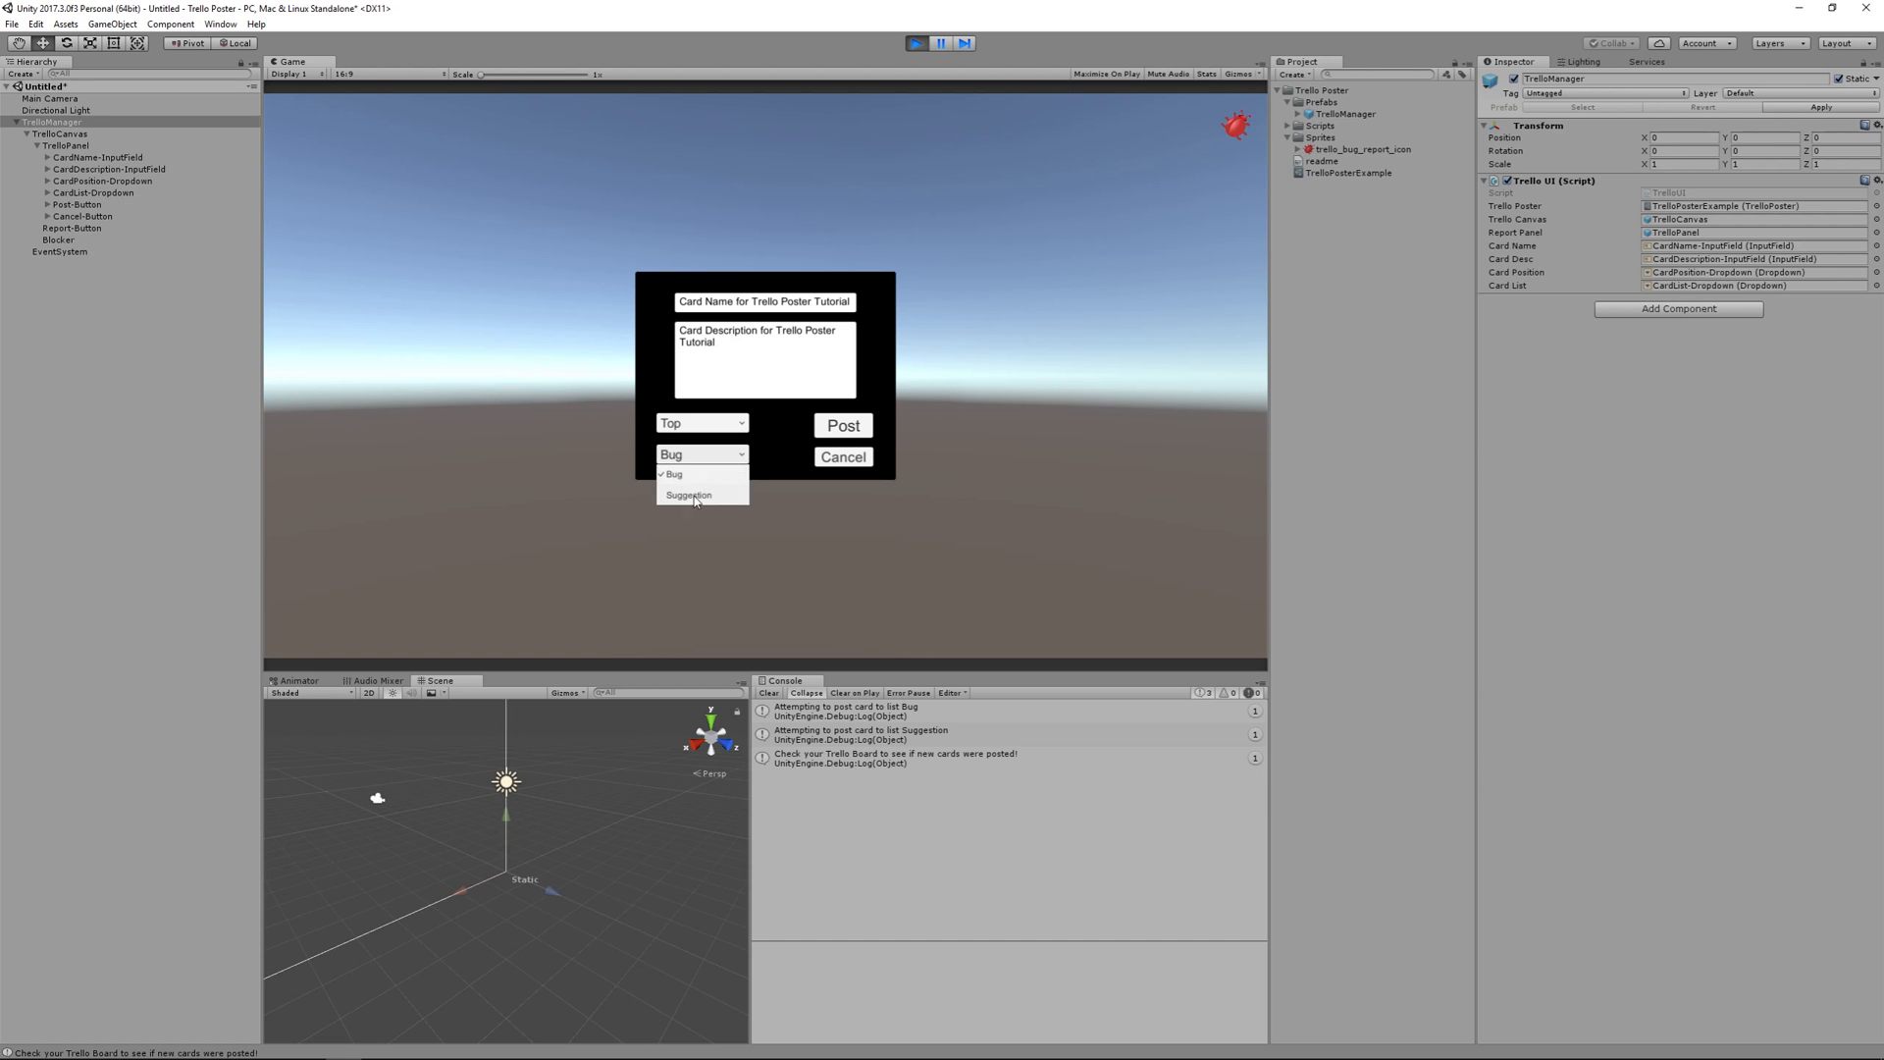
{"action": "left_click", "coordinate": [675, 473]}
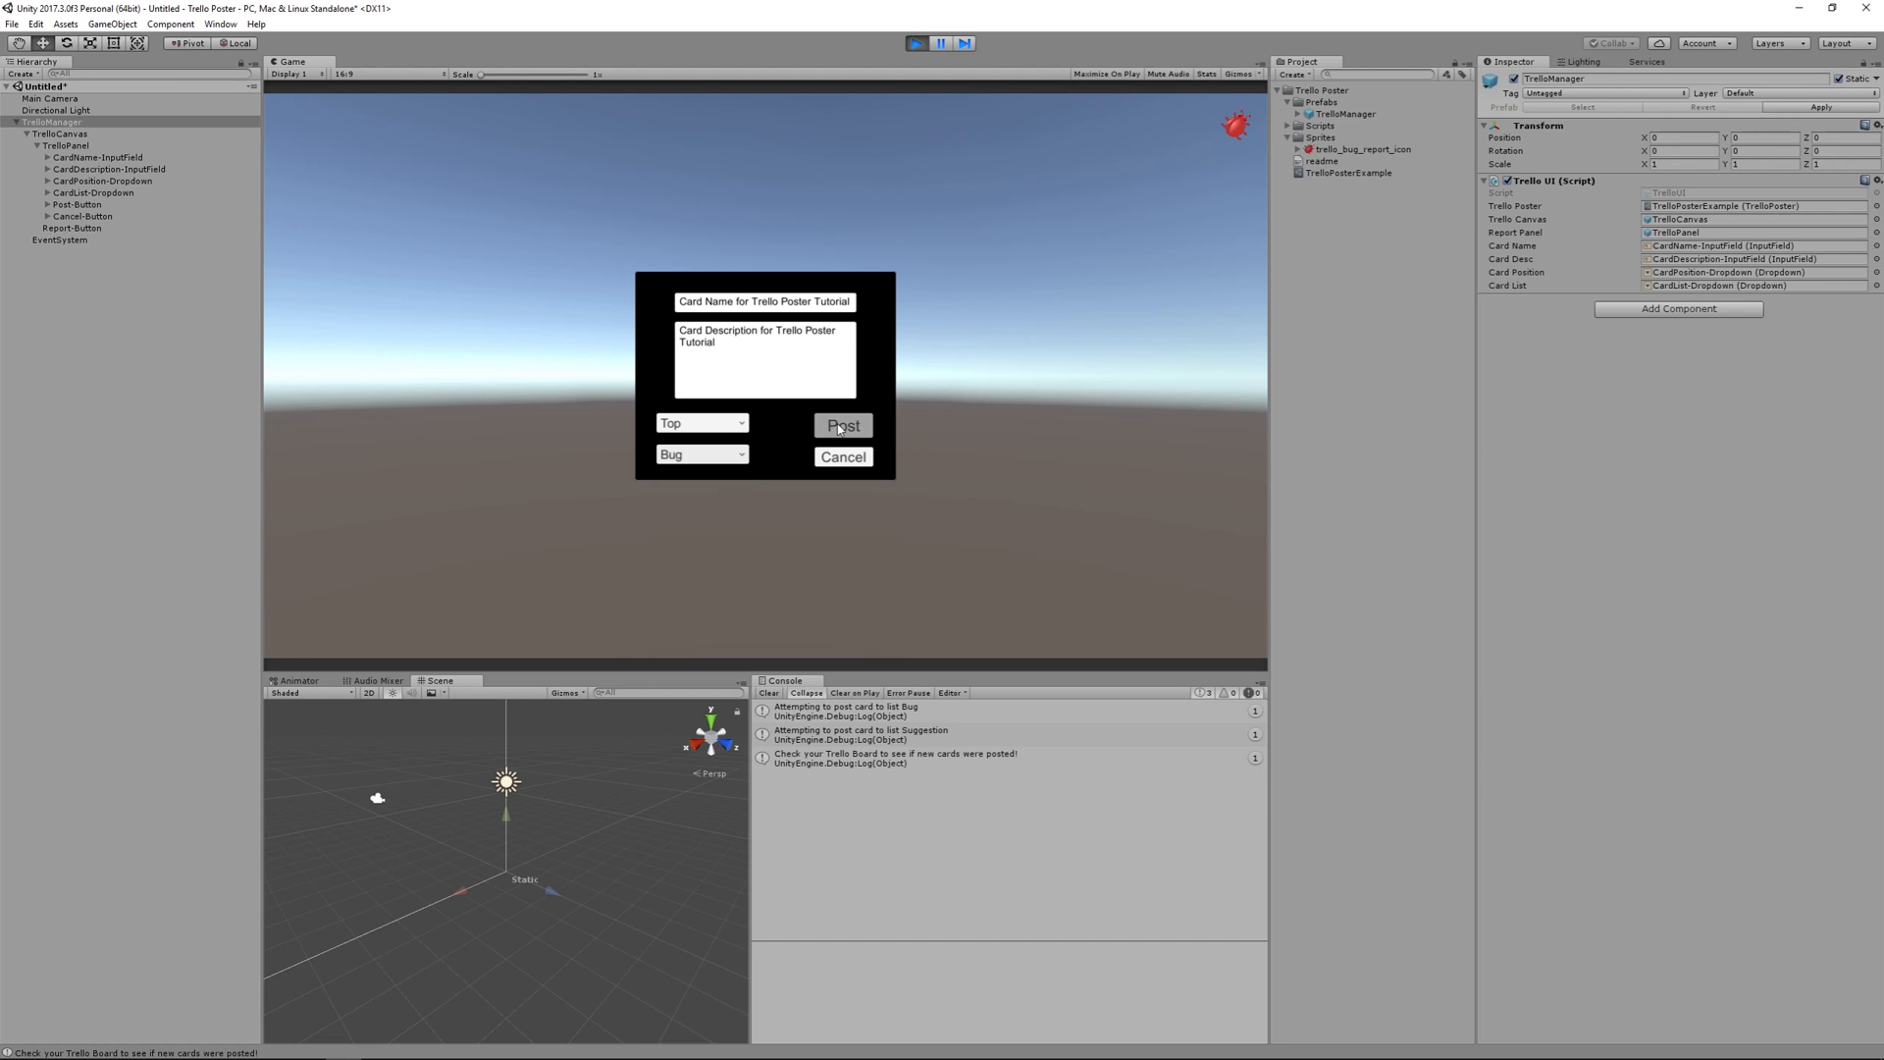
{"action": "left_click", "coordinate": [842, 426]}
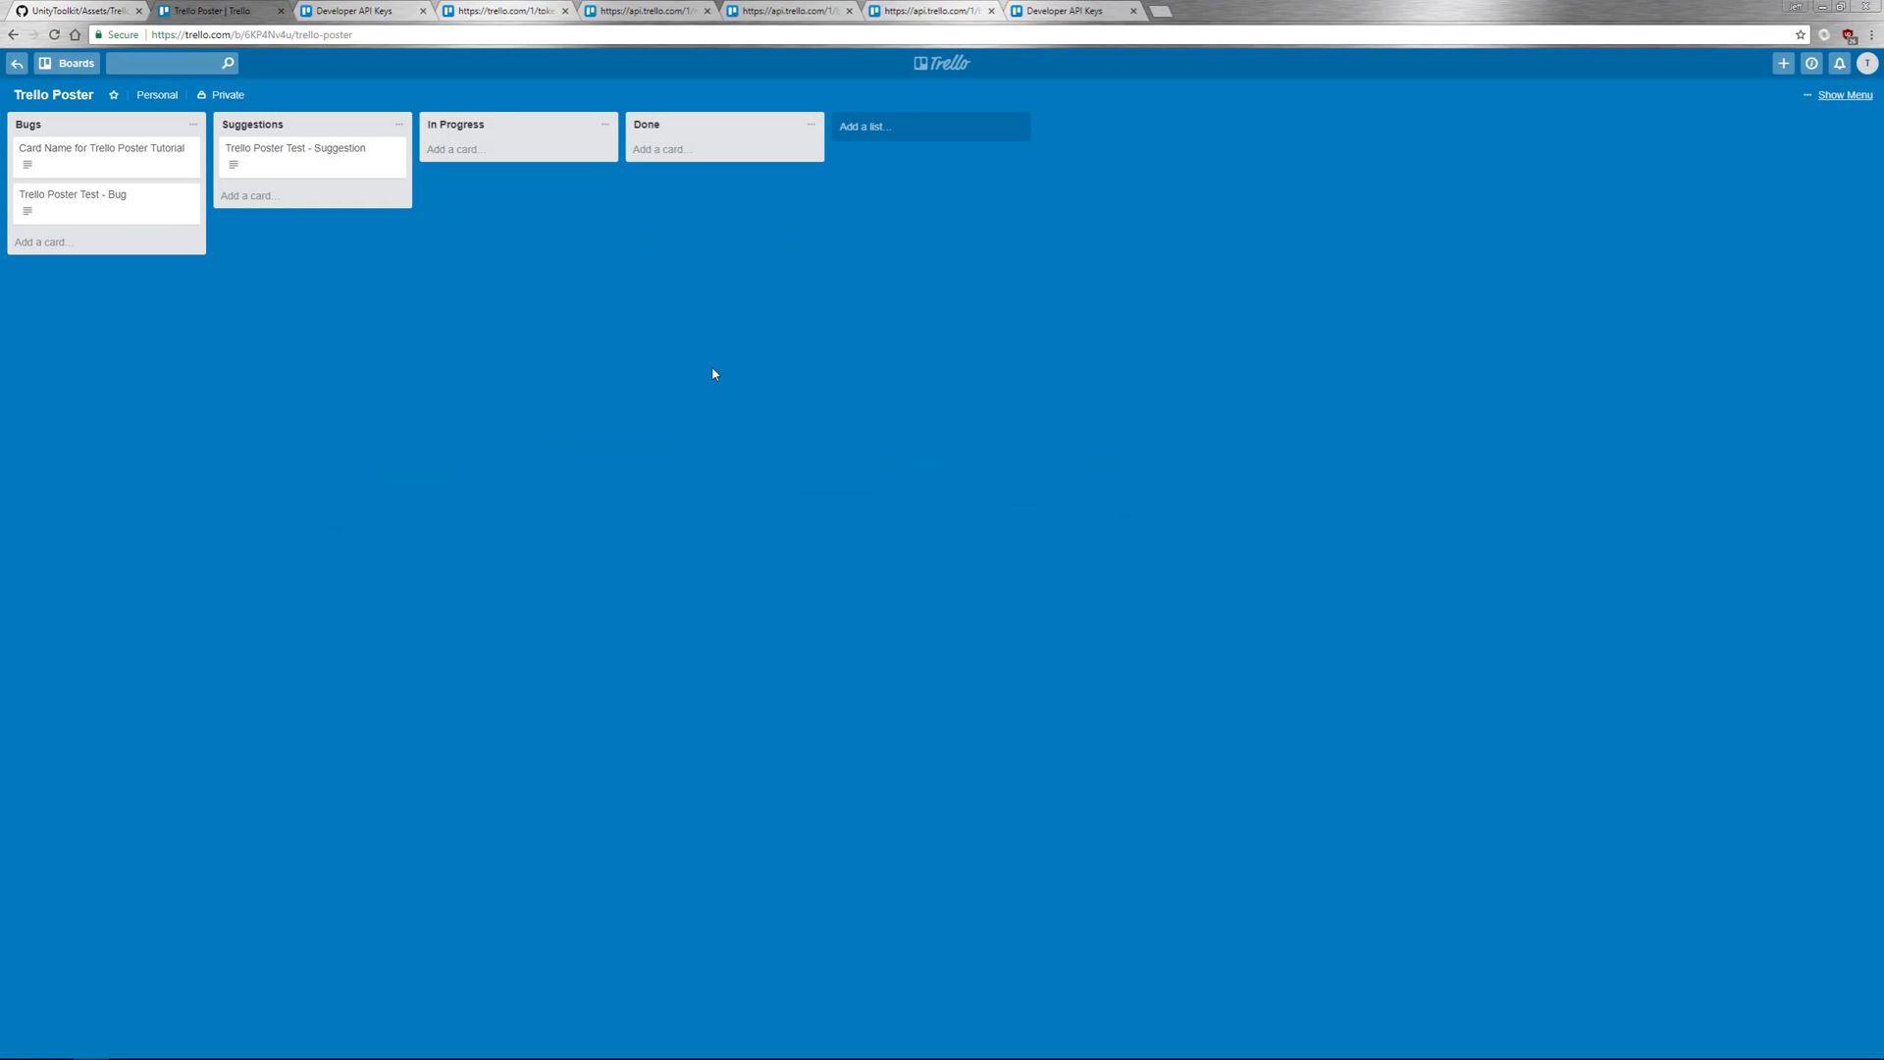
{"action": "mouse_move", "coordinate": [47, 155]}
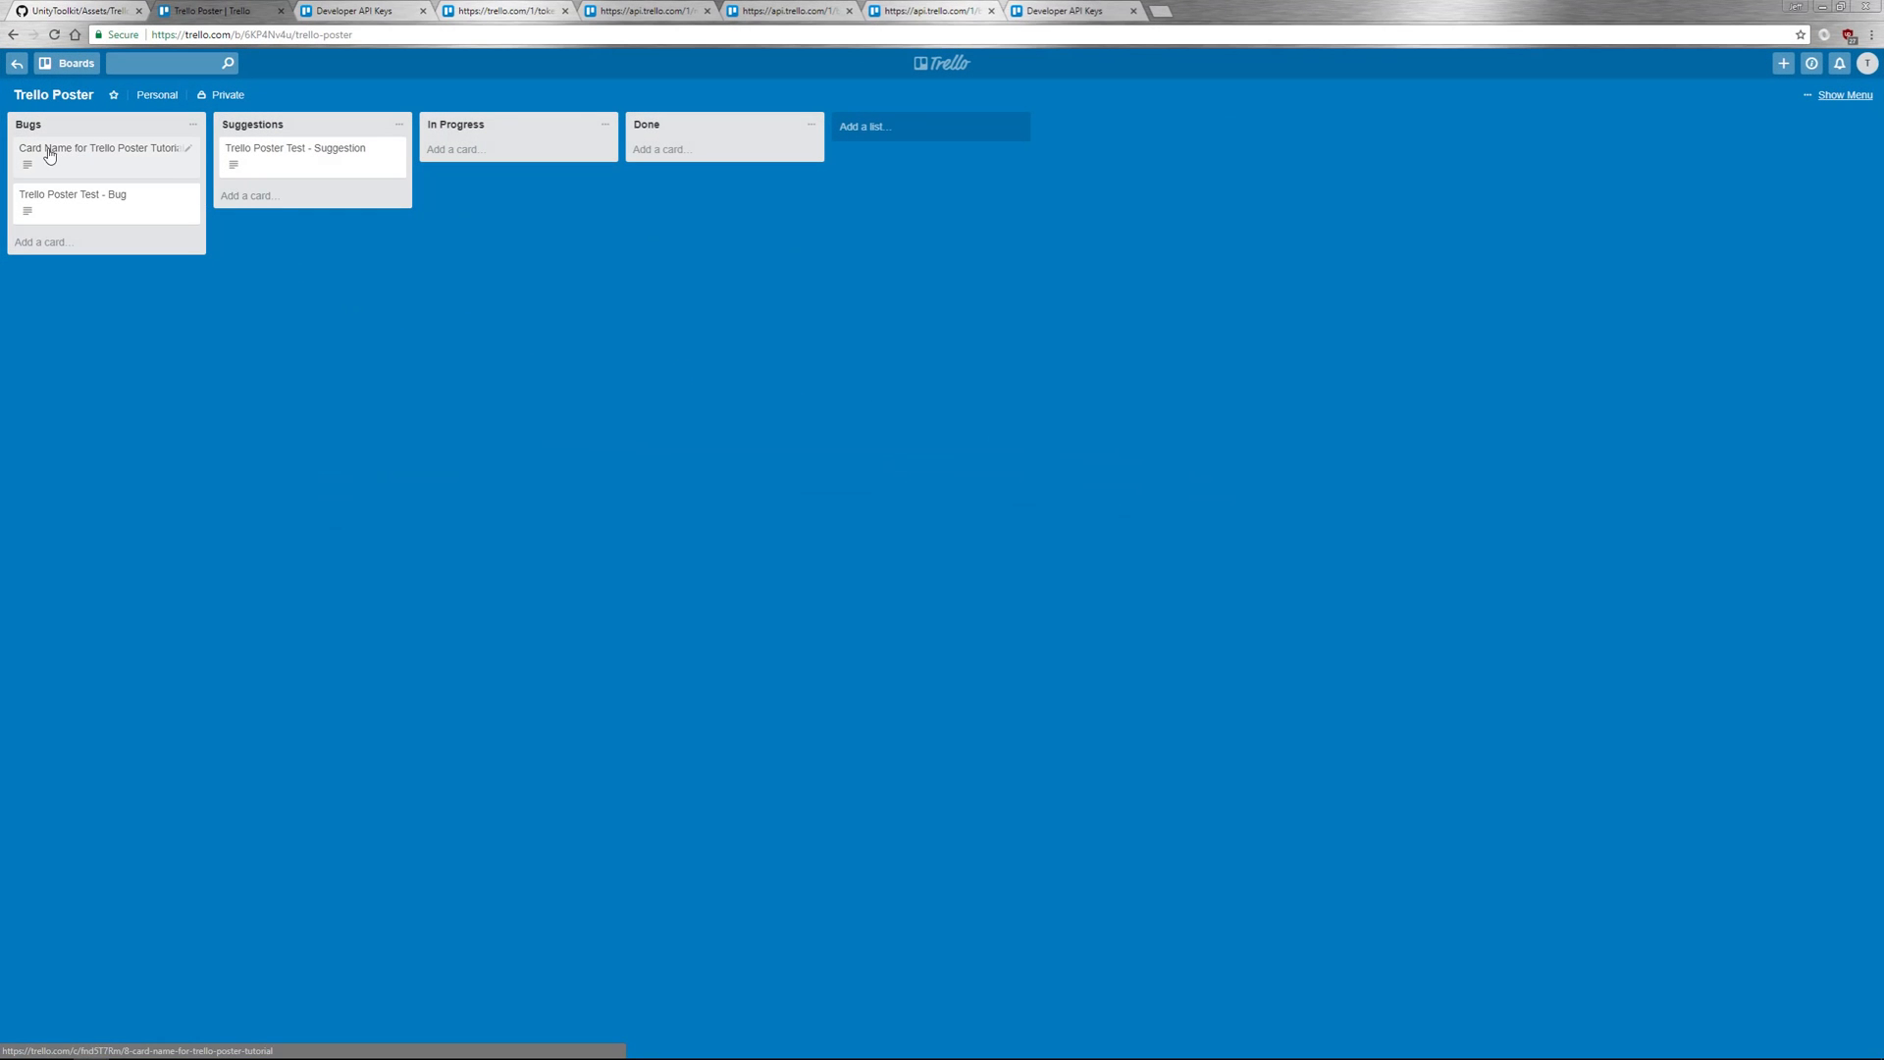
- View the 'Card Name for Trello Poster Tutorial' card's details in the Bugs list
{"action": "left_click", "coordinate": [96, 148]}
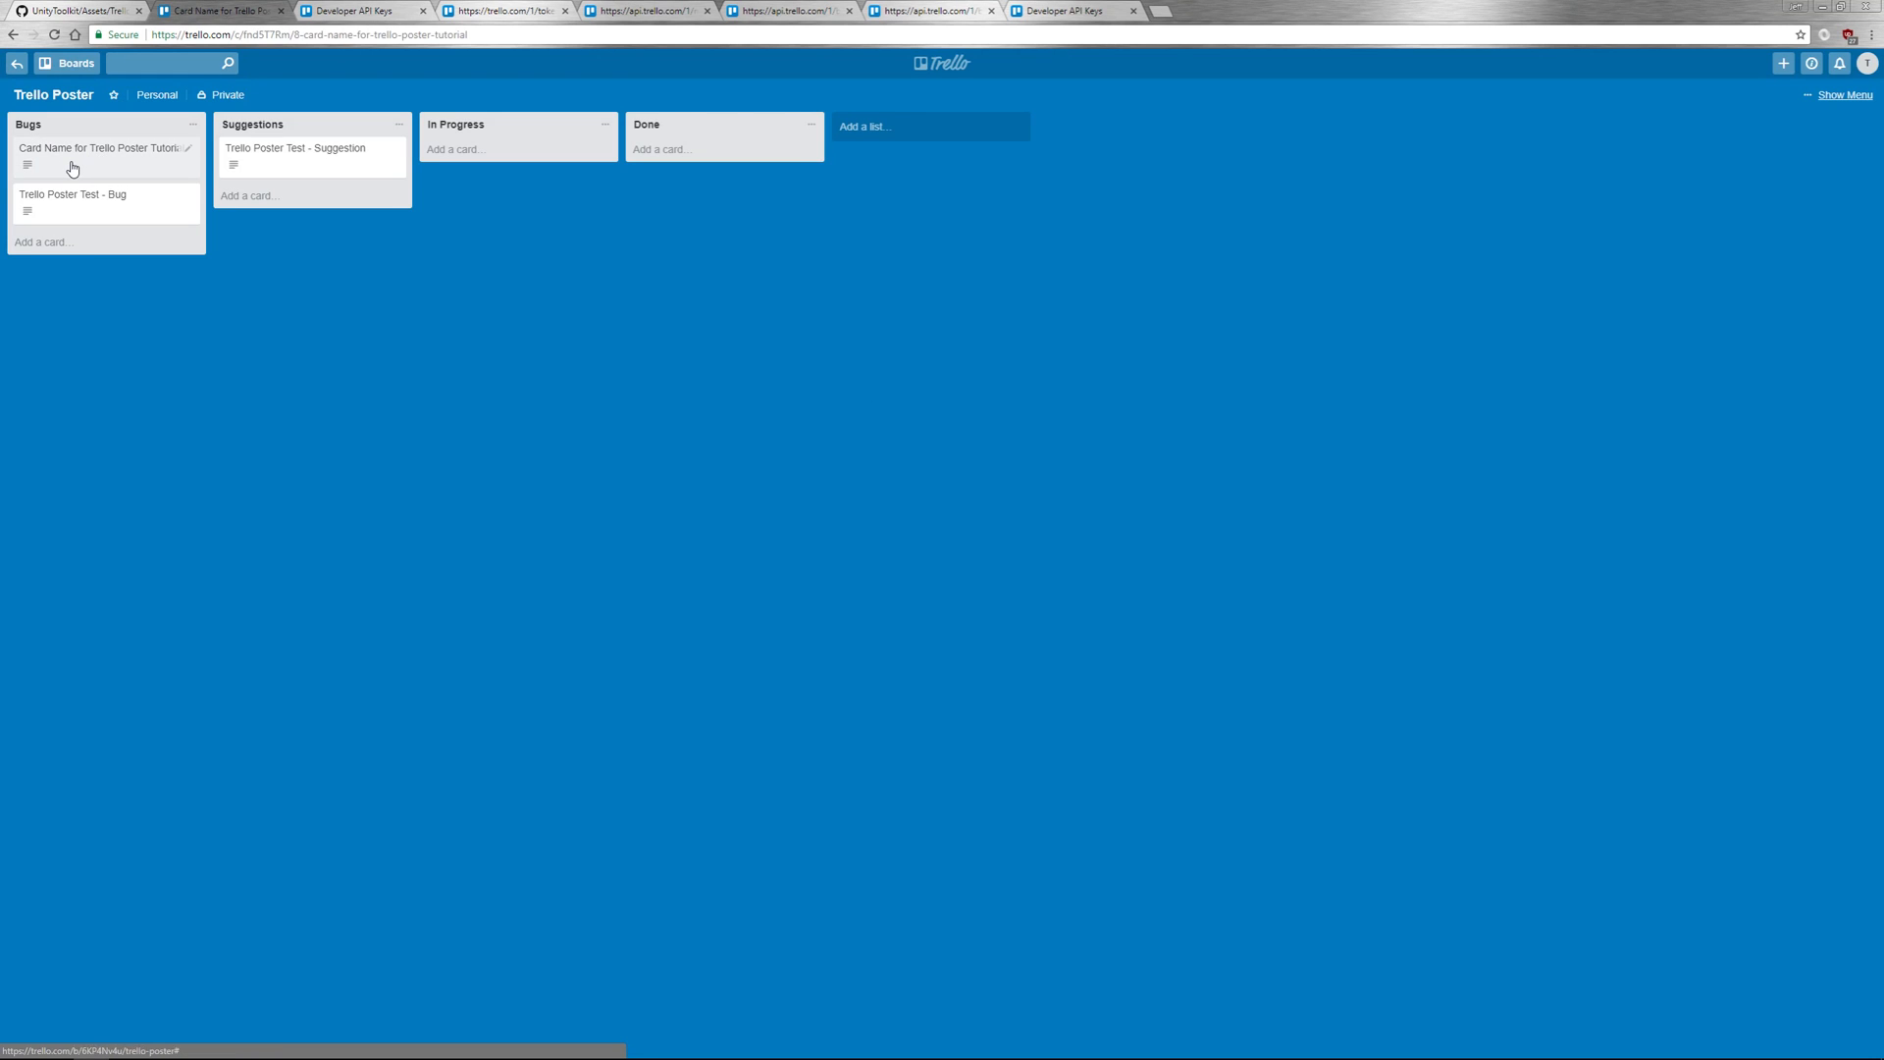
{"action": "left_click", "coordinate": [96, 147]}
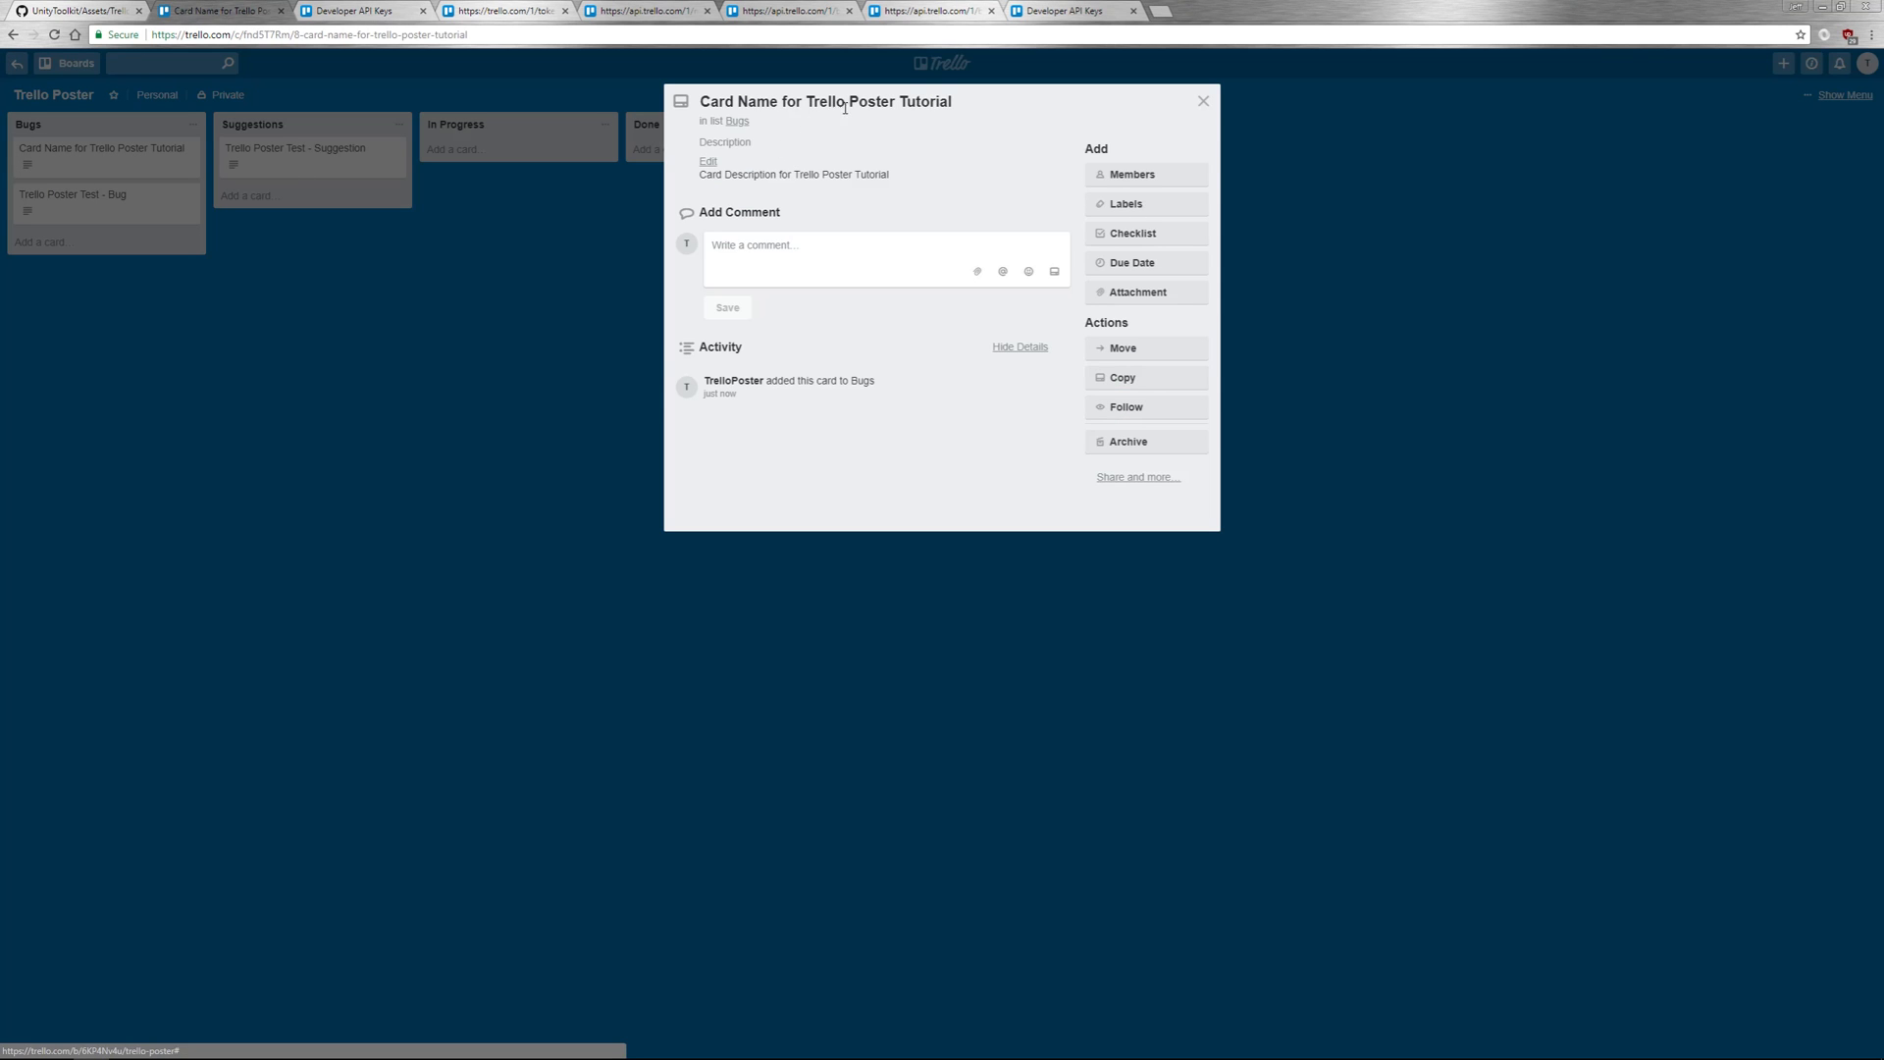
{"action": "mouse_move", "coordinate": [885, 182]}
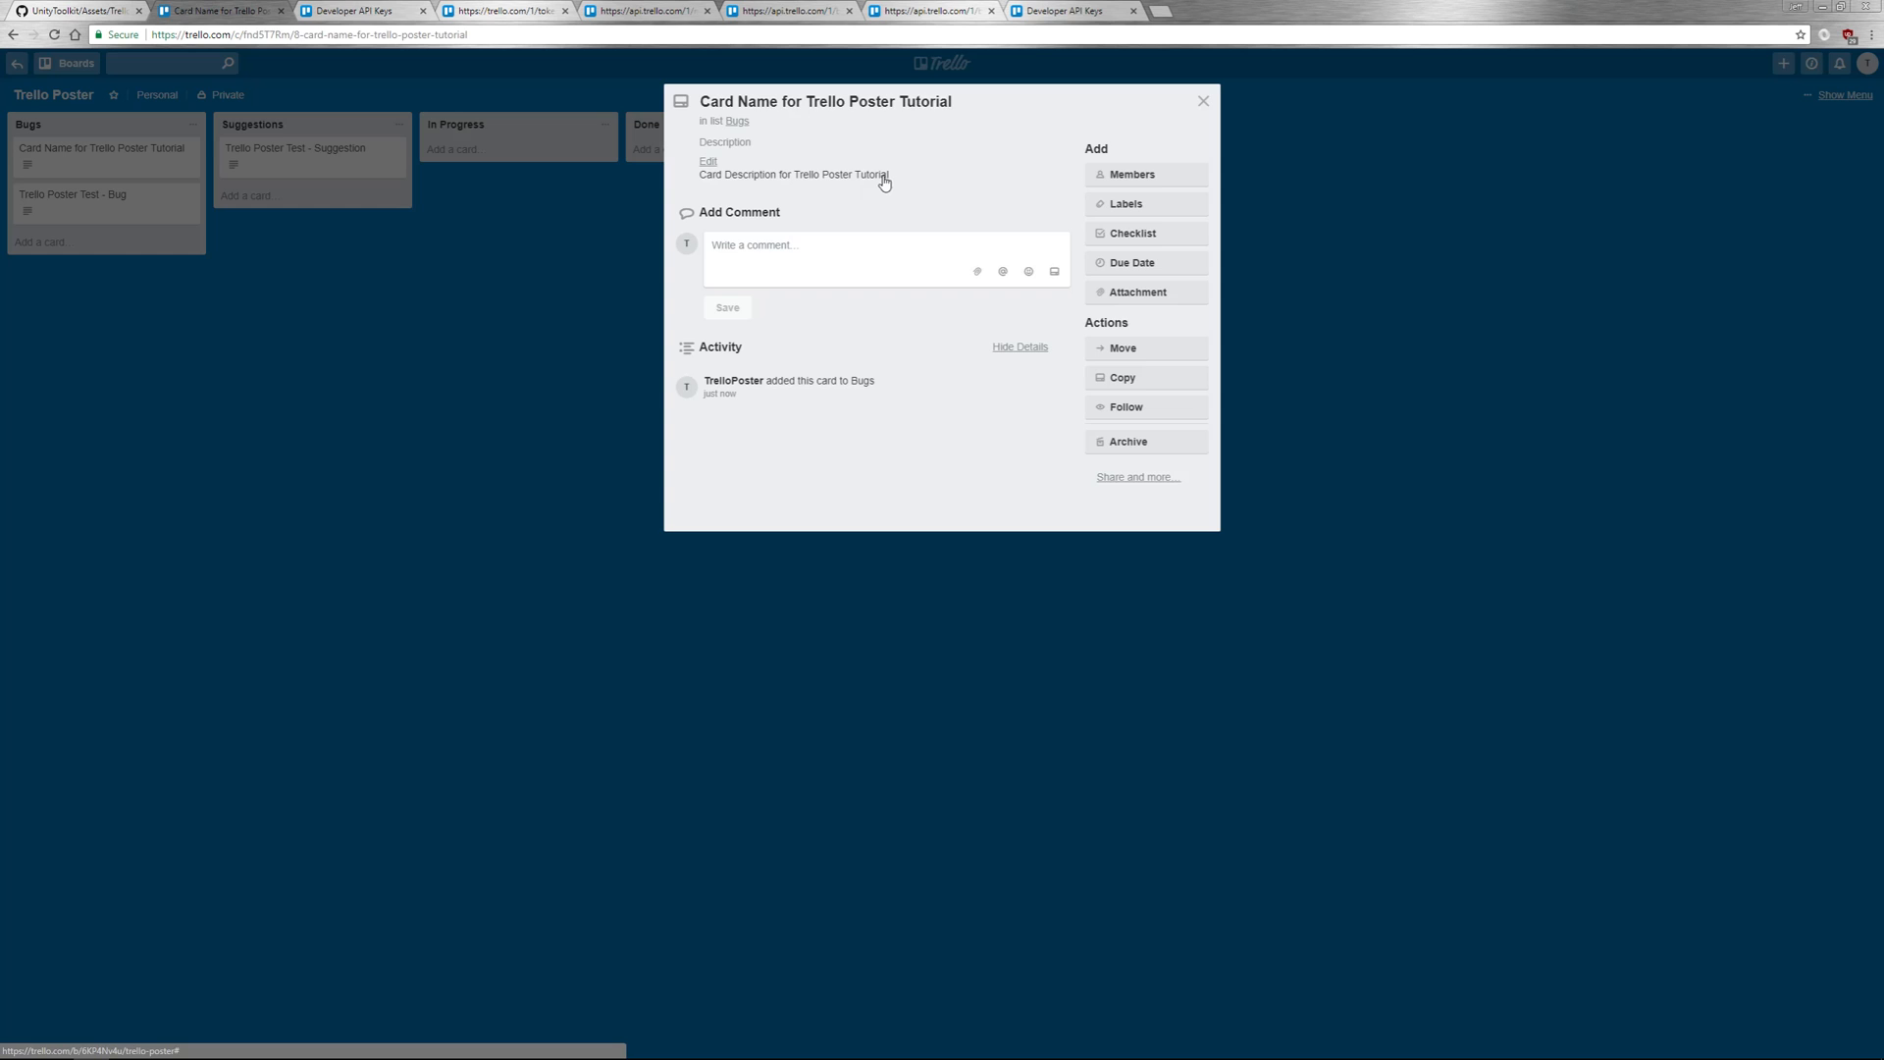
{"action": "mouse_move", "coordinate": [944, 681]}
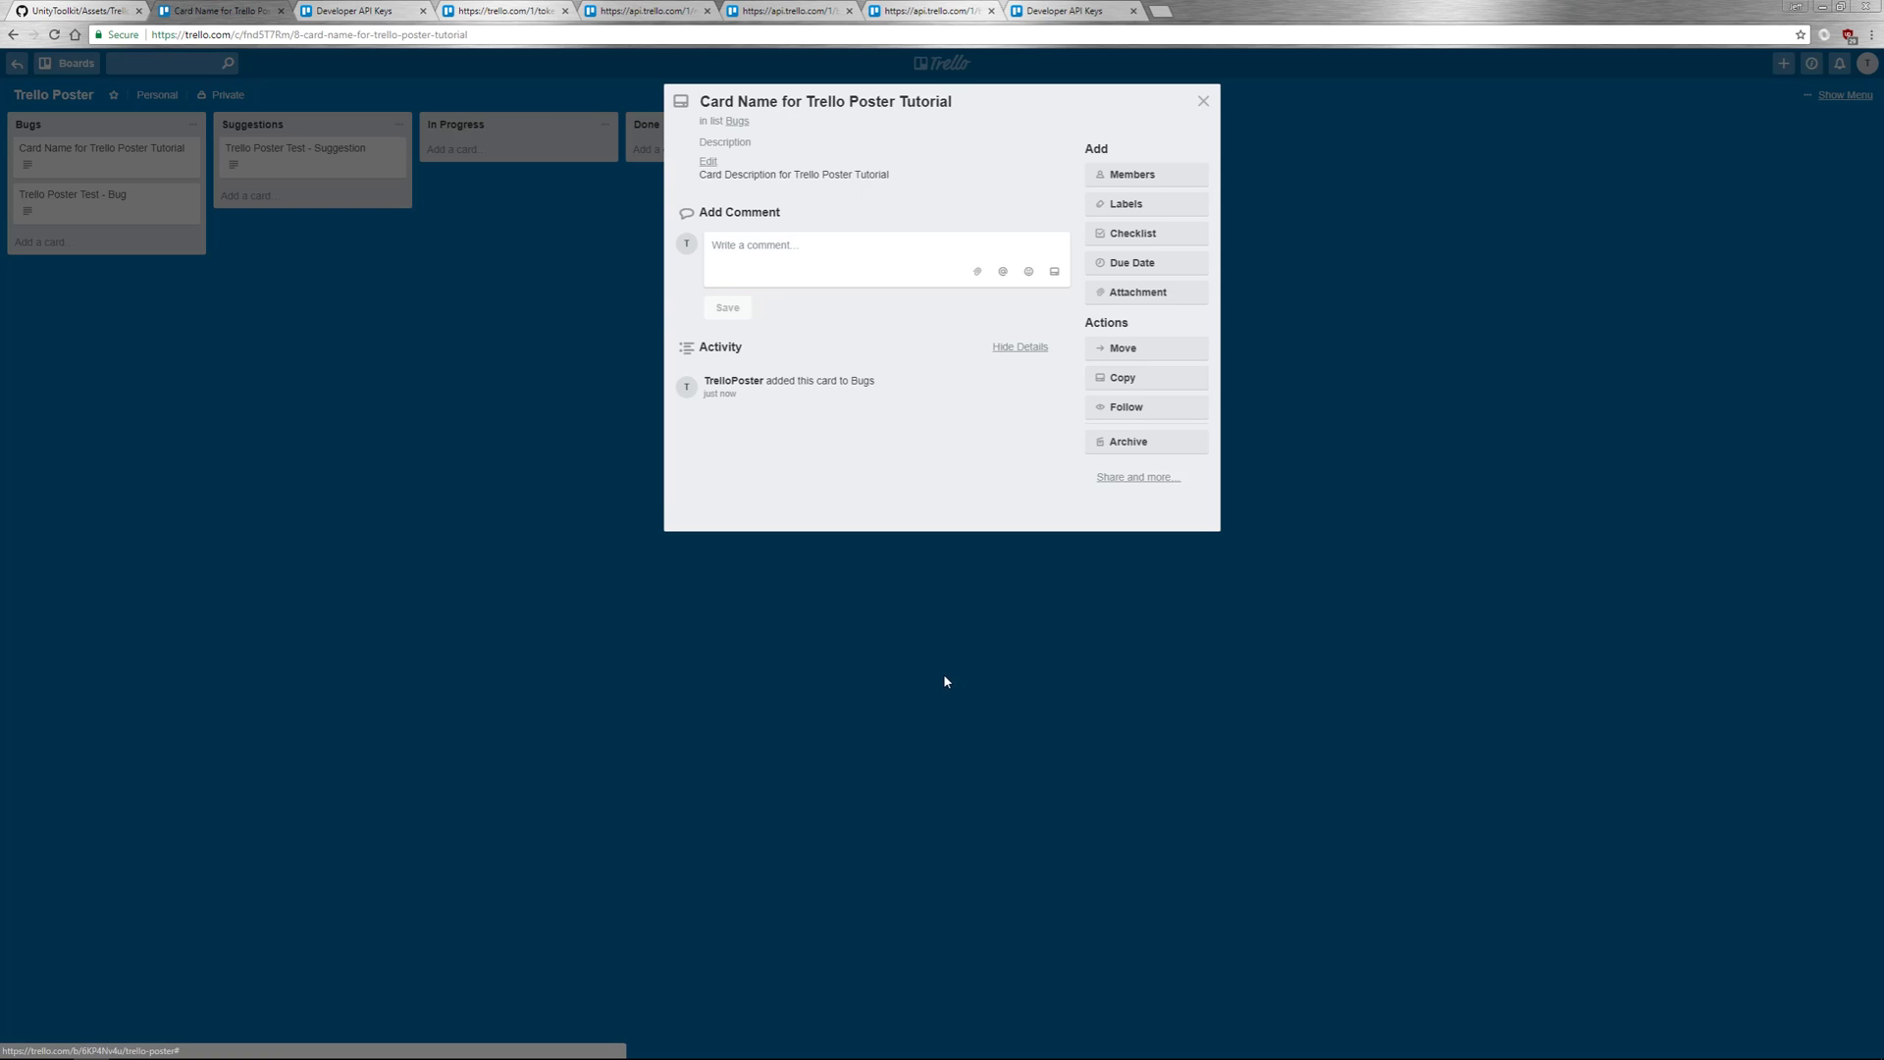